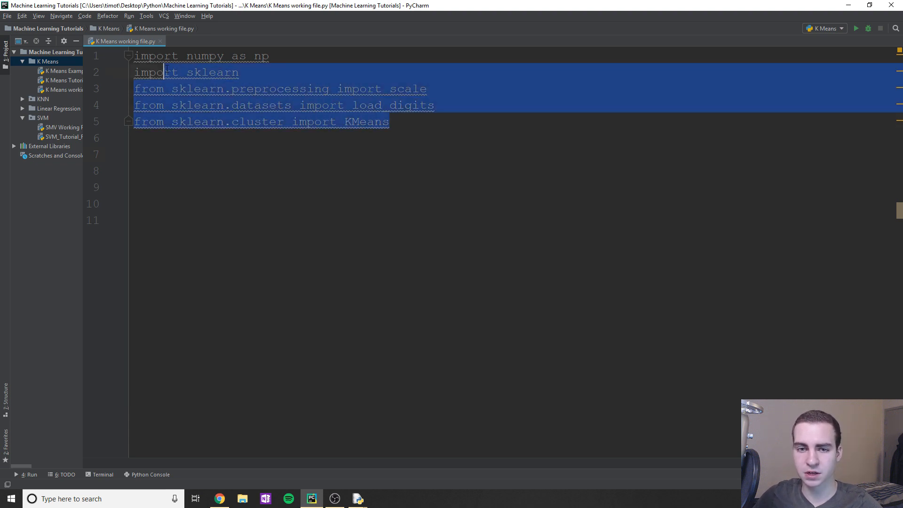
# Add digits = load_digits() and data = scale(digits.data) on the lines below the imports.
pyautogui.click(300, 159)
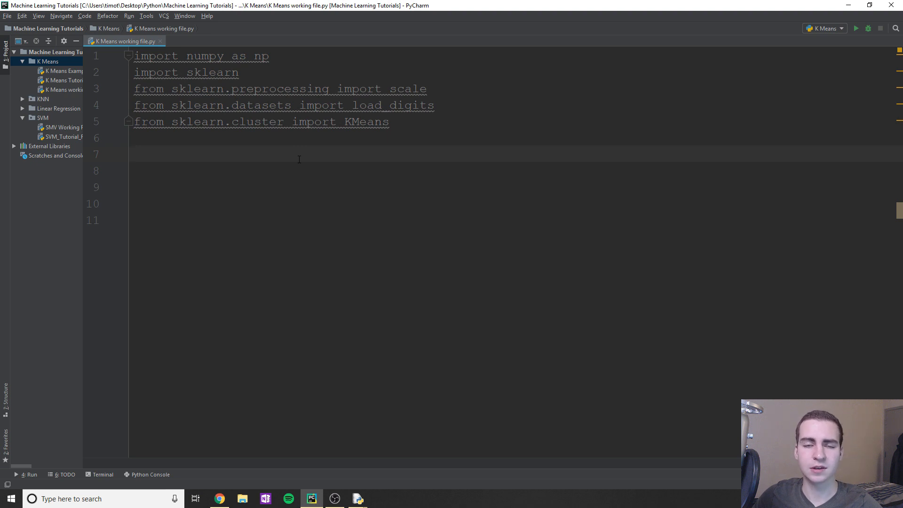
pyautogui.moveTo(294, 160)
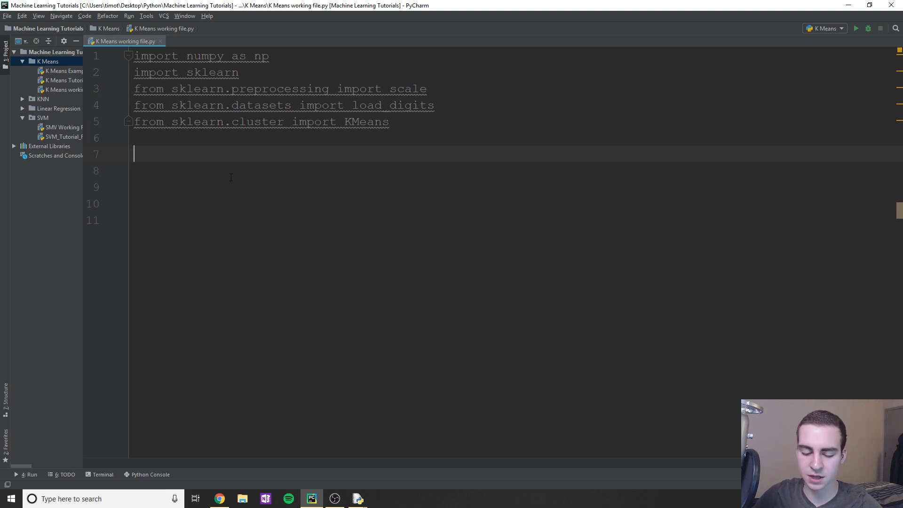
pyautogui.write('digits = load')
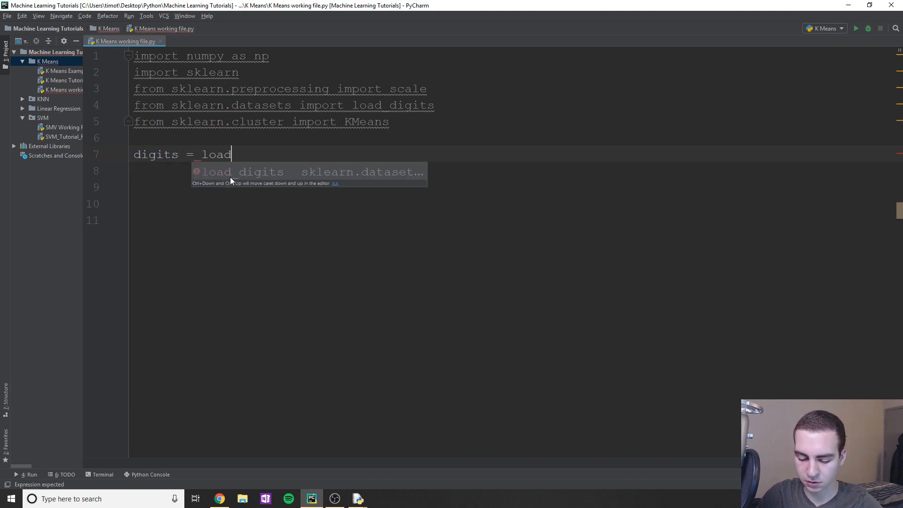
pyautogui.write('_data()')
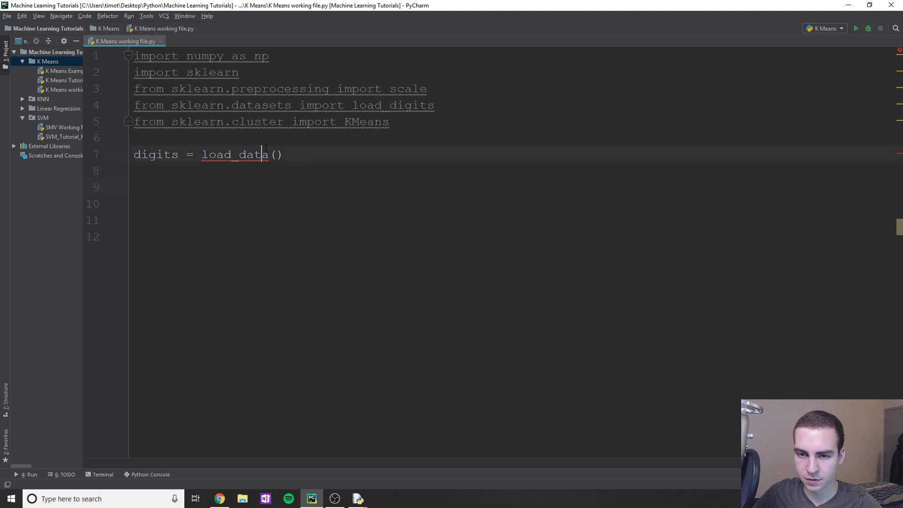
pyautogui.press('BackSpace')
pyautogui.write('igits')
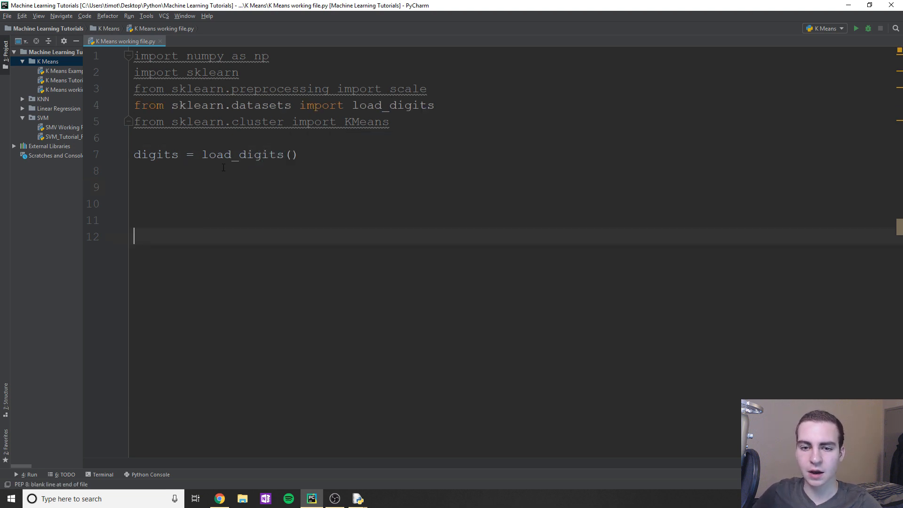
pyautogui.write('data')
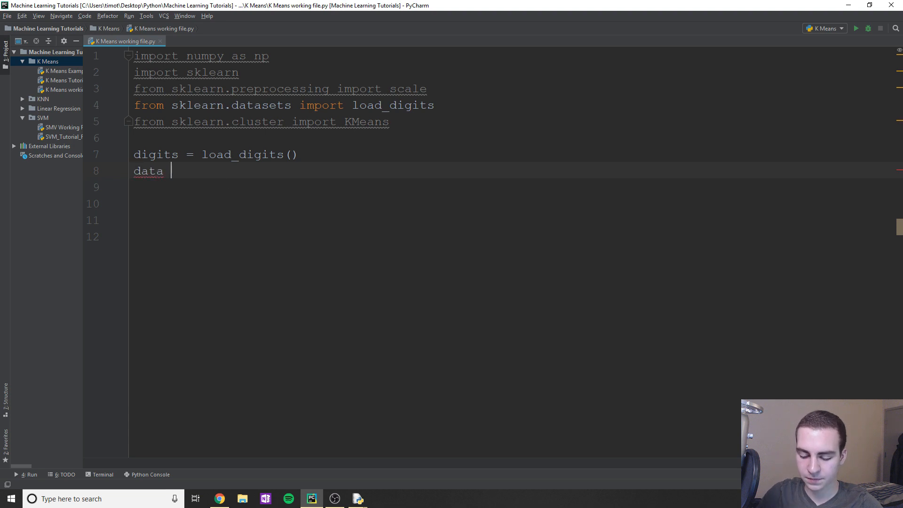
pyautogui.write('= scale(')
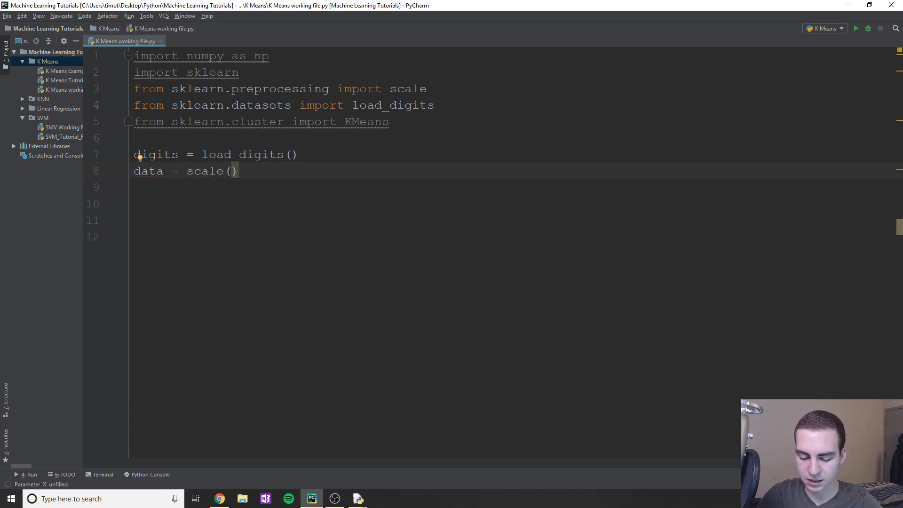
pyautogui.write('digits.data')
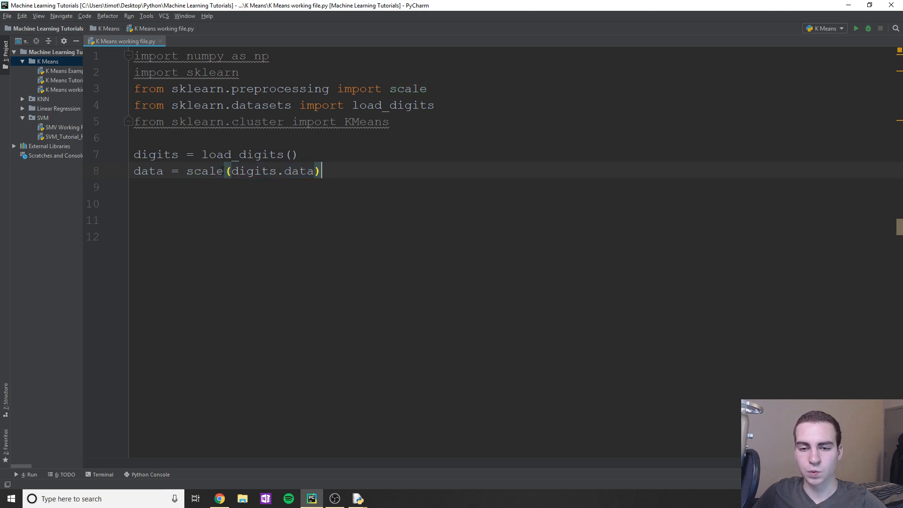
pyautogui.doubleClick(204, 171)
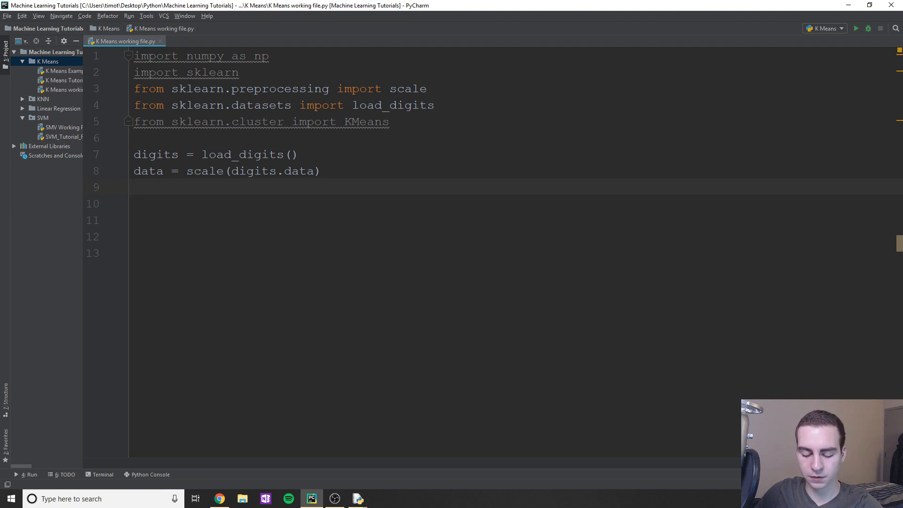
# Add y = data.taregts and k = 10, replacing a drafted len(np.unique(y)).
pyautogui.write('y = data.taregt')
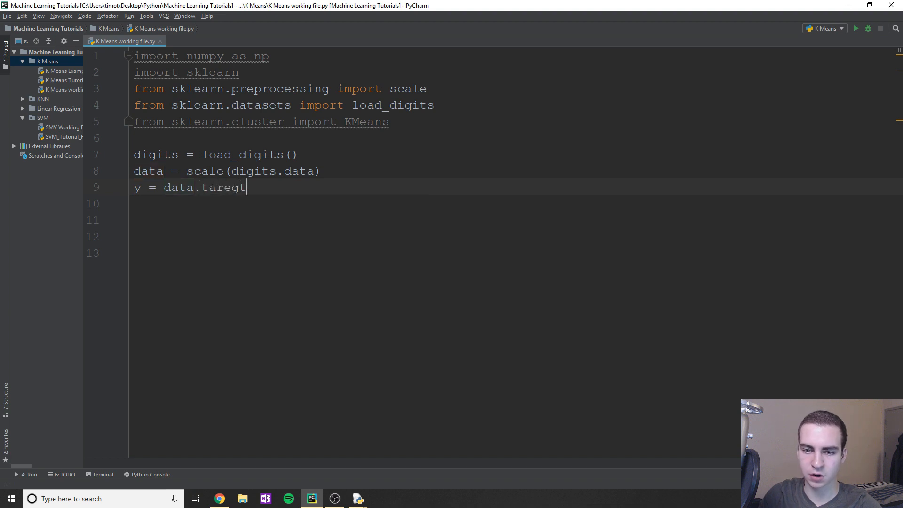
pyautogui.write('s')
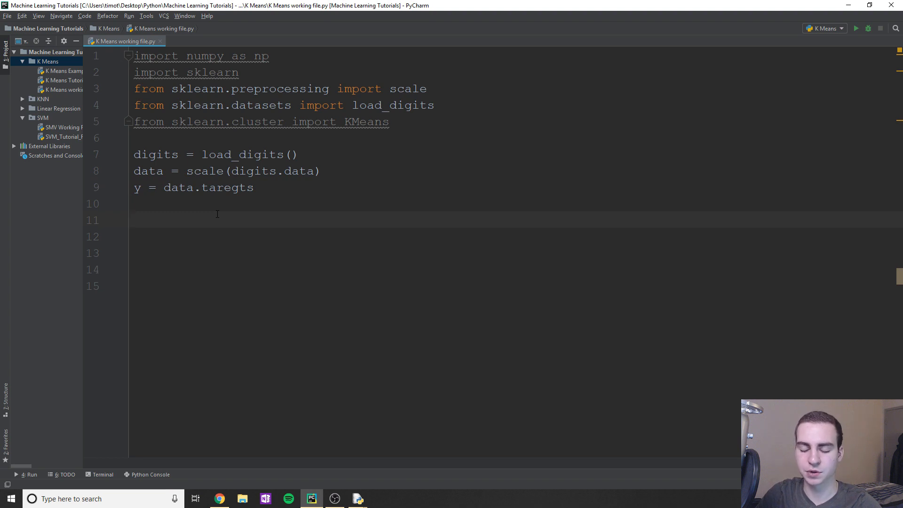
pyautogui.write('k =')
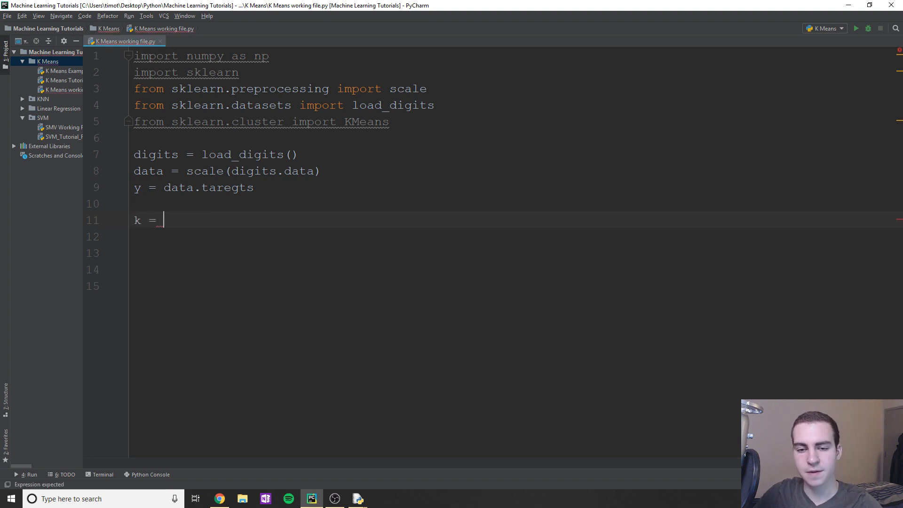
pyautogui.write('np')
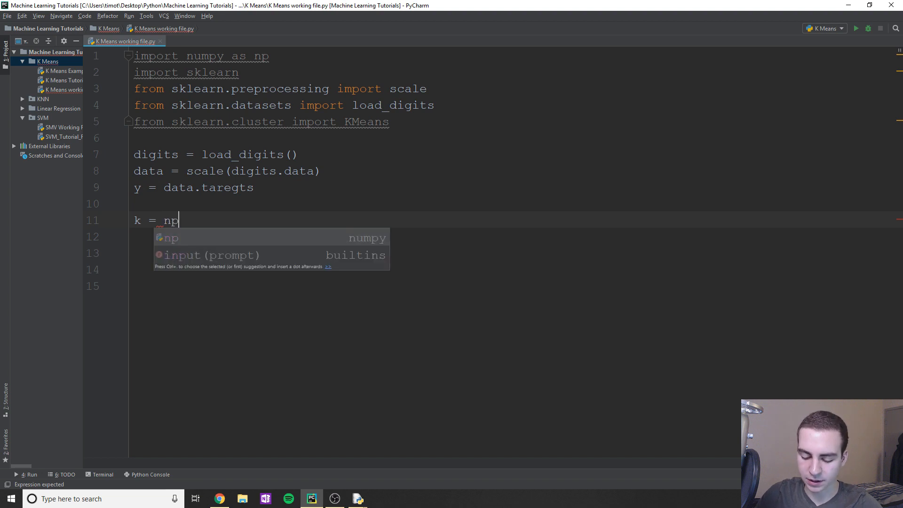
pyautogui.write('.unique')
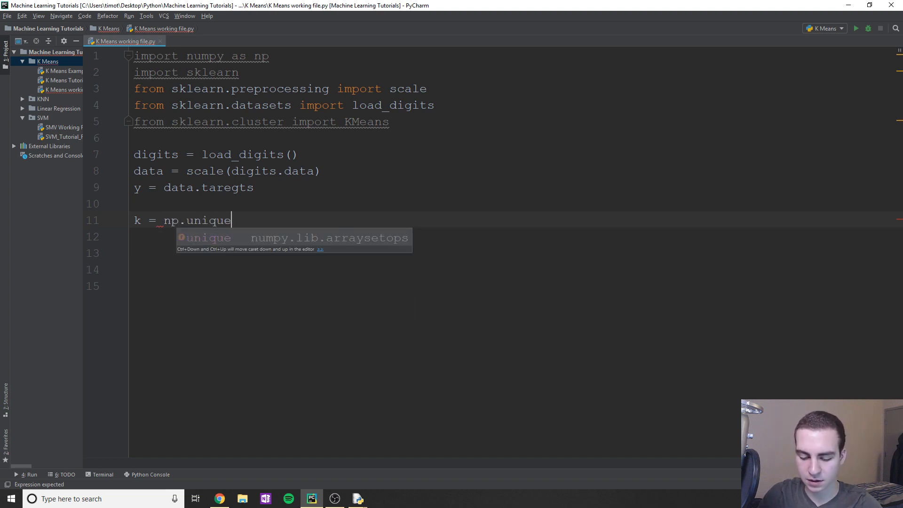
pyautogui.write('()')
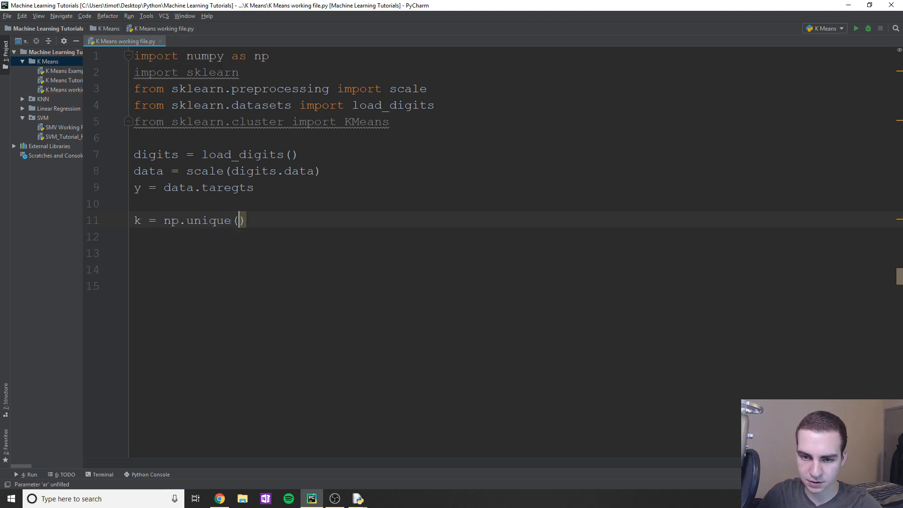
pyautogui.write('y')
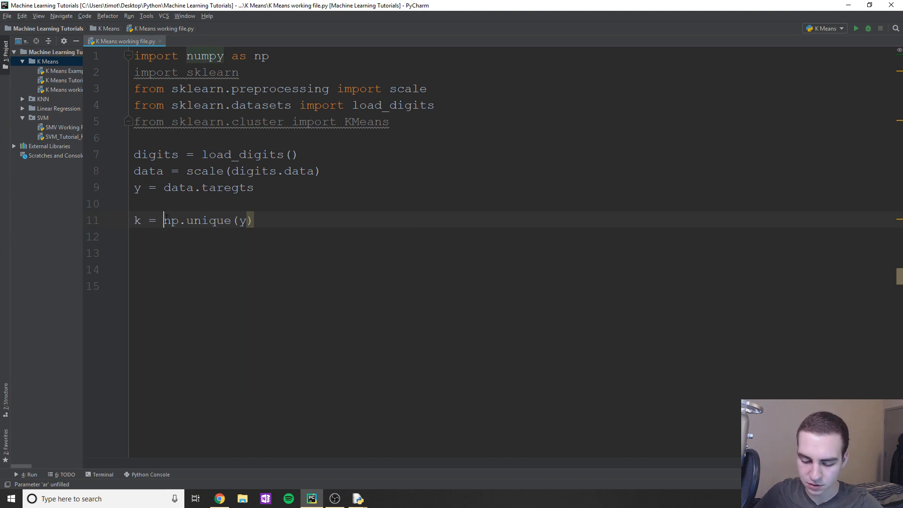
pyautogui.write('len(')
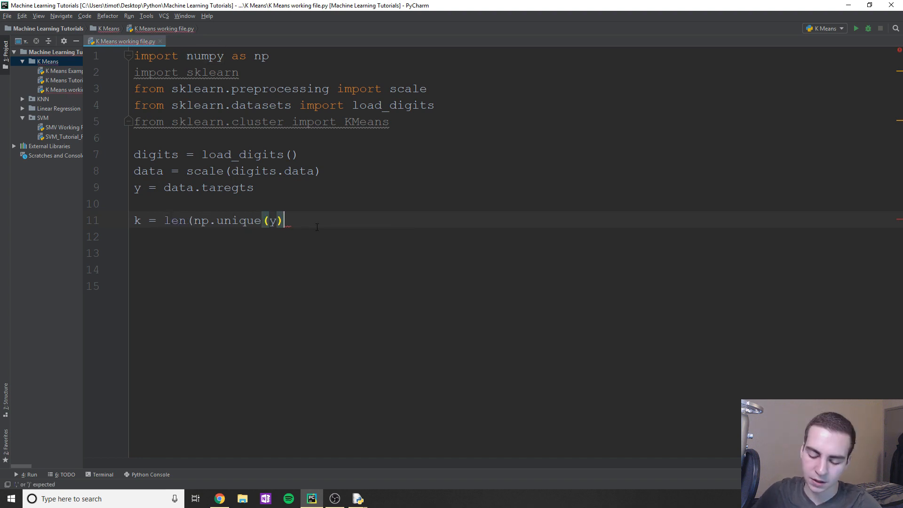
pyautogui.write(')')
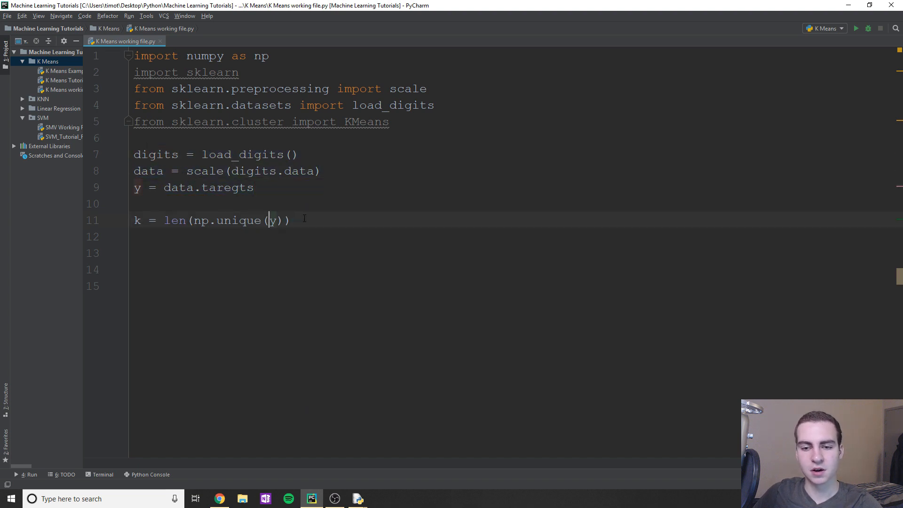
pyautogui.write('10')
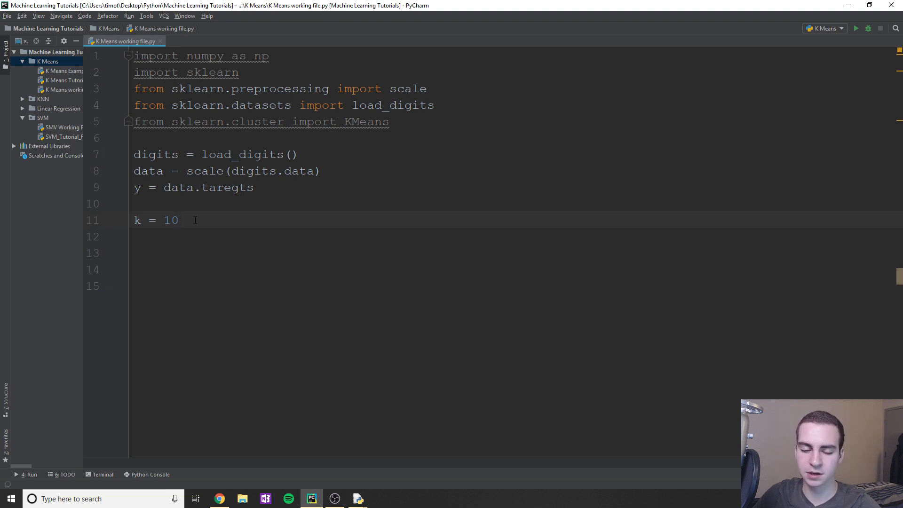
pyautogui.press('Return')
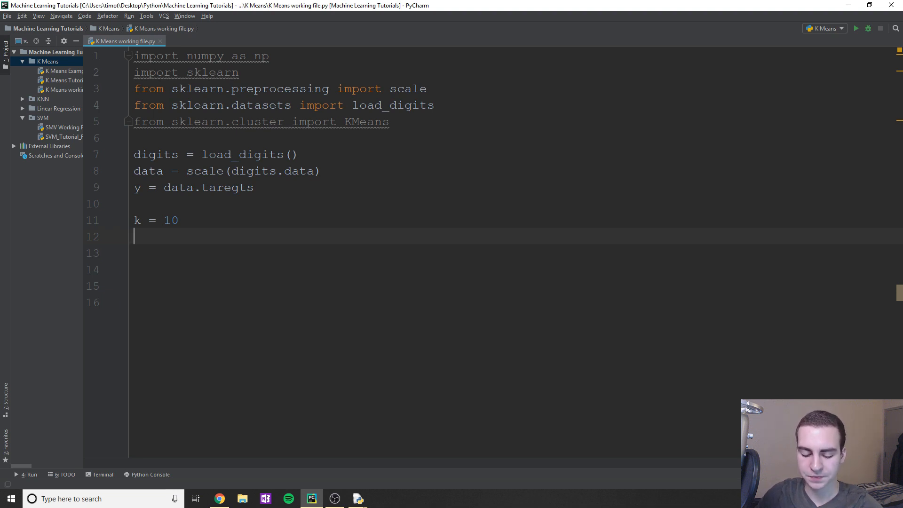
# Write samples, features = data.shape, briefly showing example shape (1000, 728) before deleting it.
pyautogui.write('samples,')
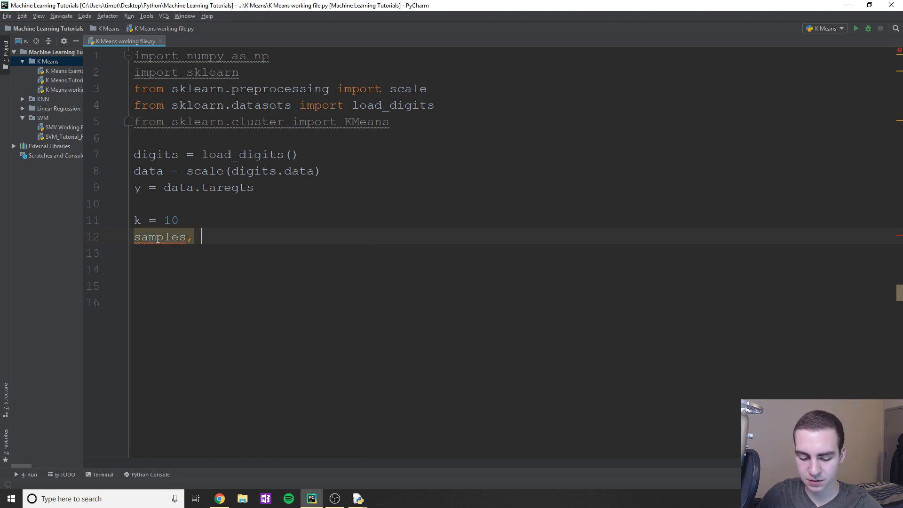
pyautogui.write('features')
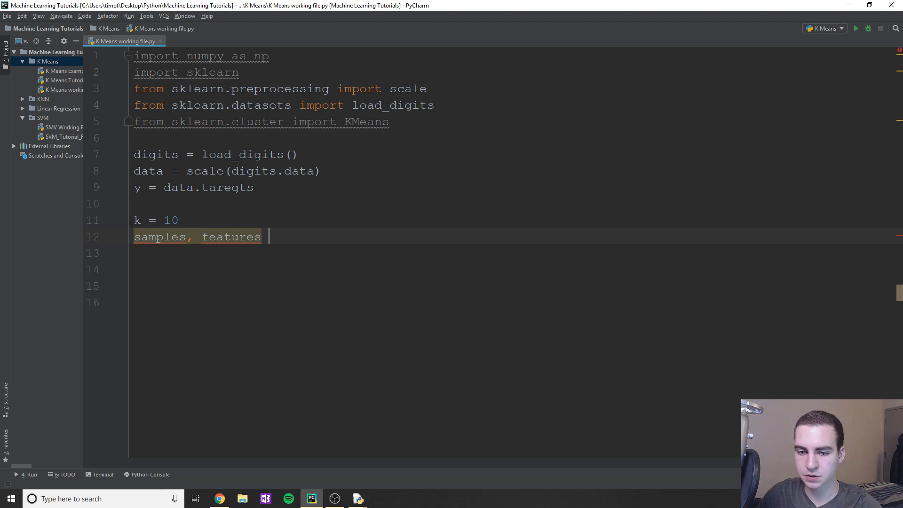
pyautogui.write('= dat')
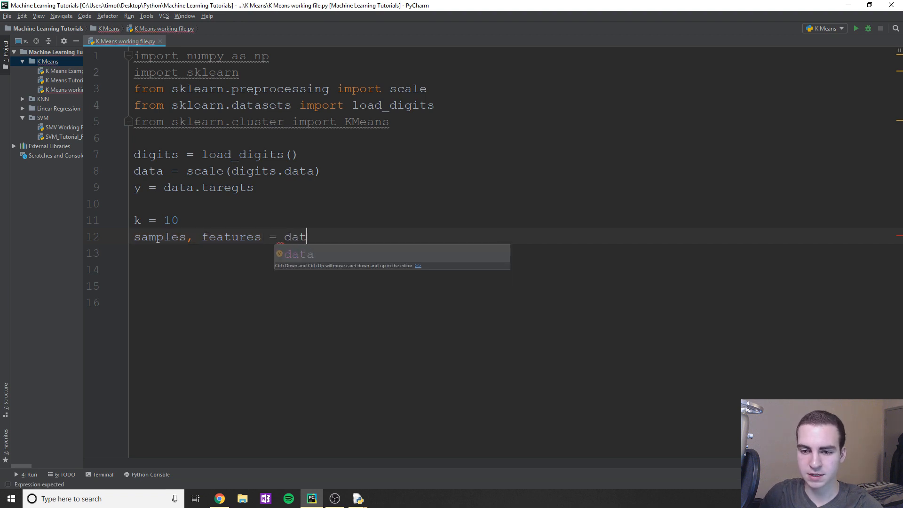
pyautogui.write('a.shape')
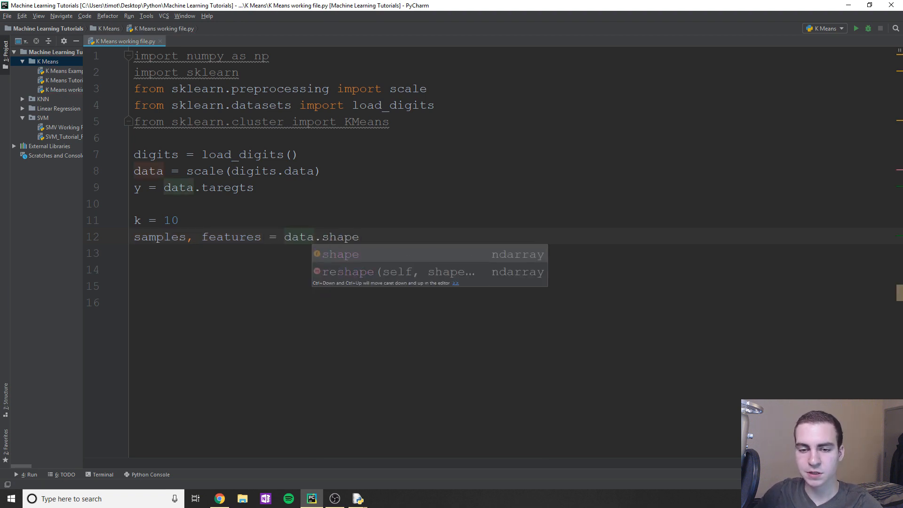
pyautogui.write('()')
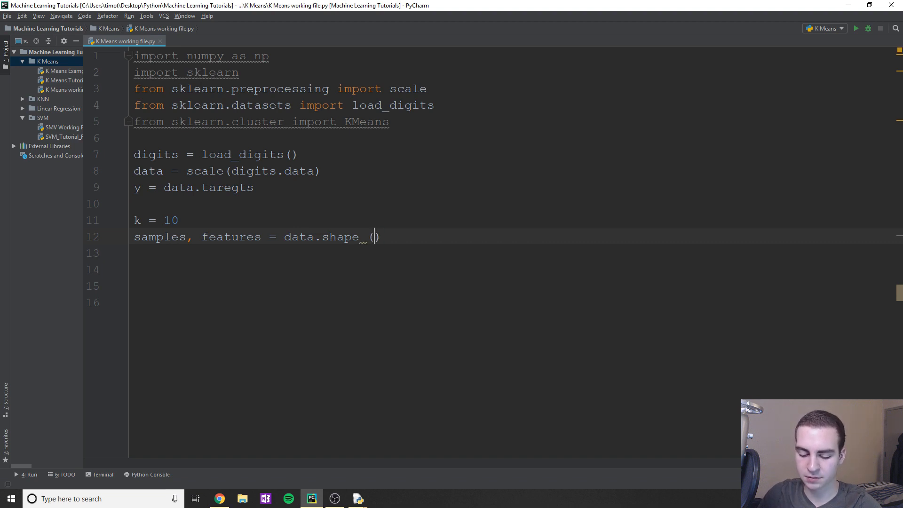
pyautogui.write('1000, 7')
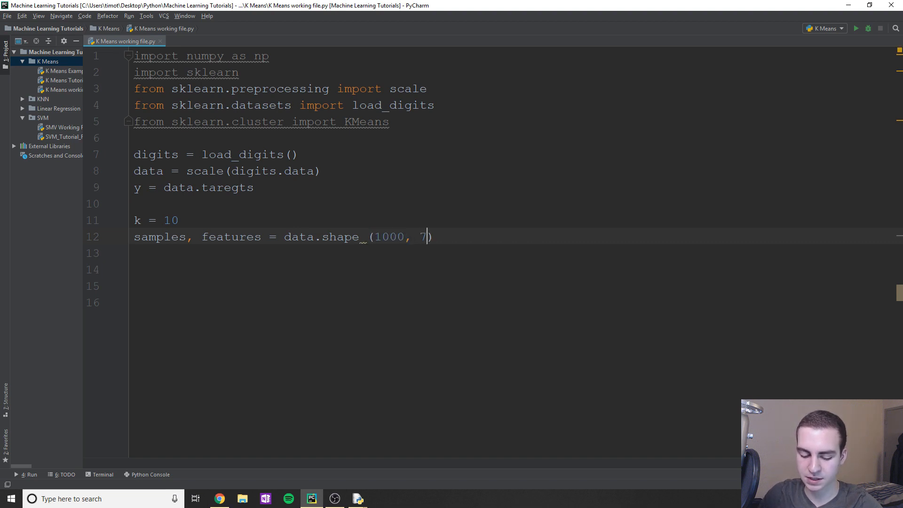
pyautogui.write('28')
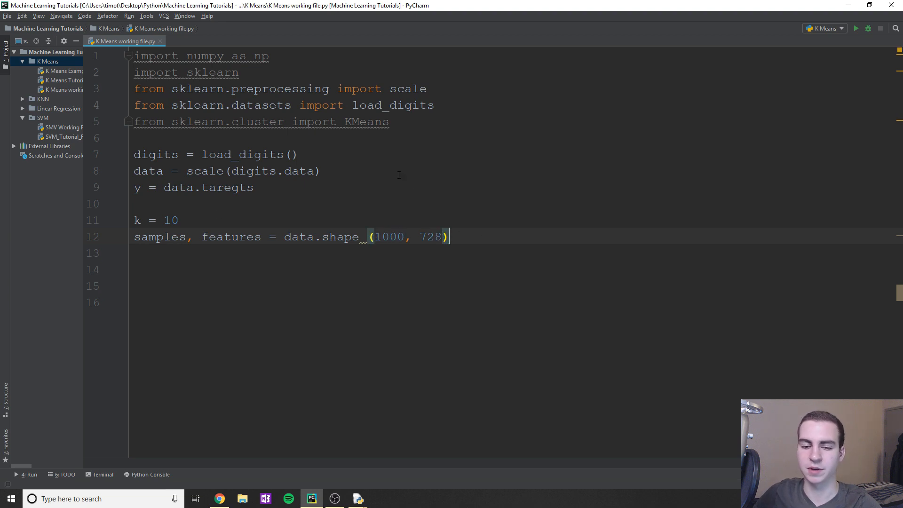
pyautogui.press('BackSpace')
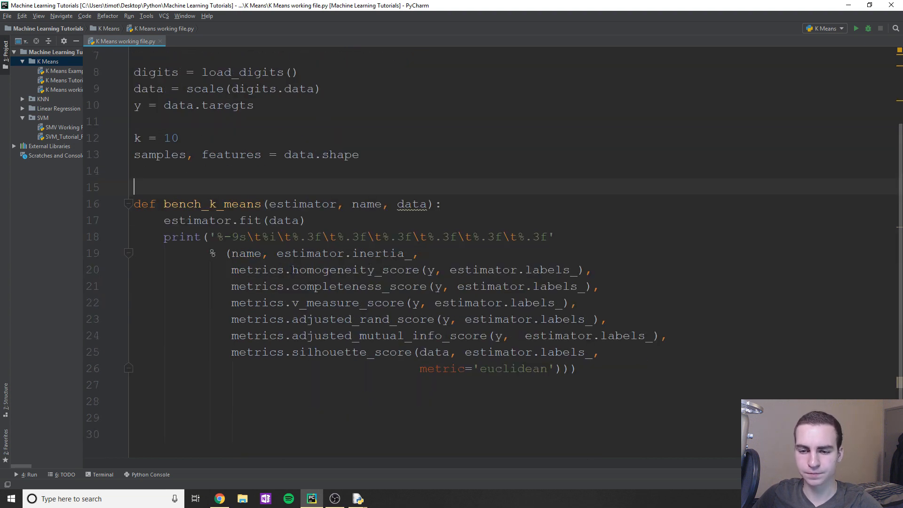
# Highlight completeness_score, the bench_k_means name, and its estimator and data parameters.
pyautogui.doubleClick(349, 270)
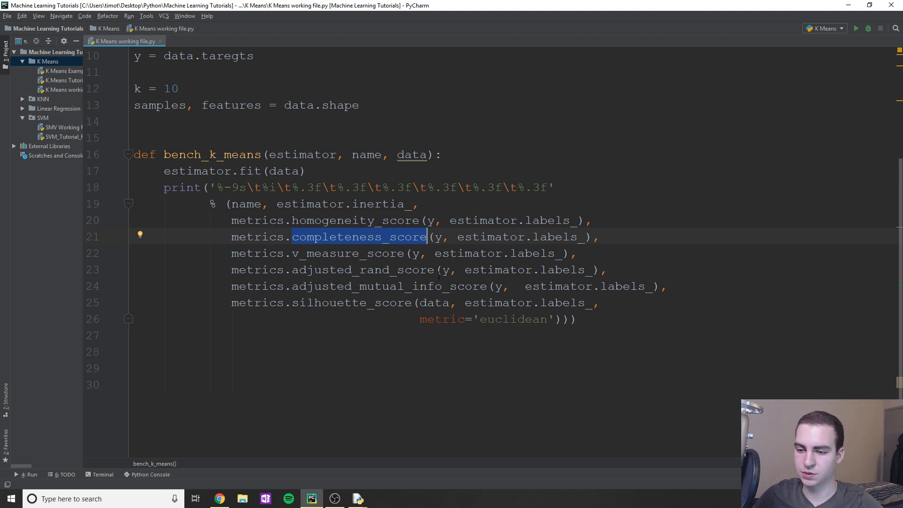
pyautogui.scroll(3)
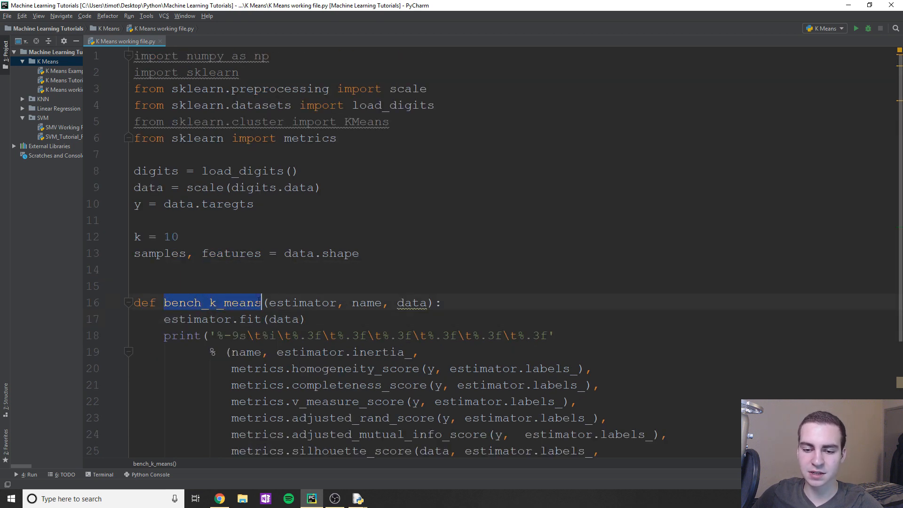
pyautogui.scroll(-3)
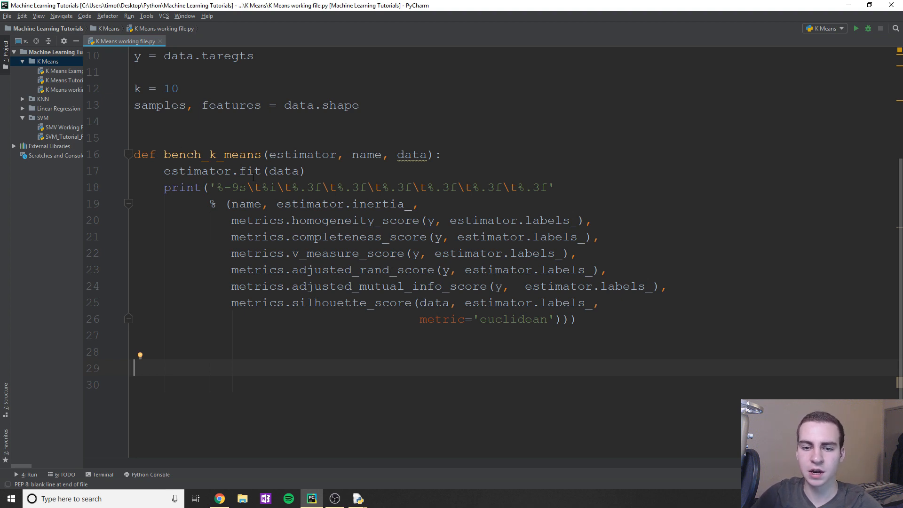
pyautogui.doubleClick(211, 154)
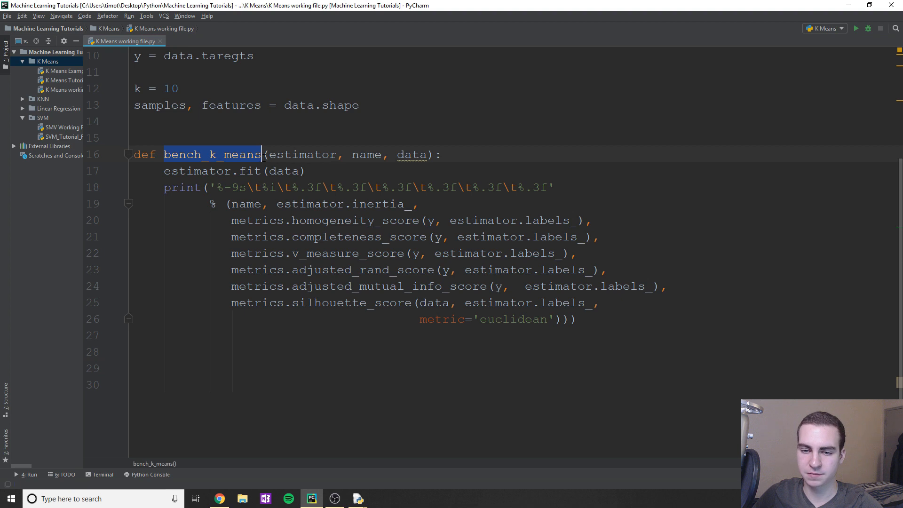
pyautogui.click(273, 154)
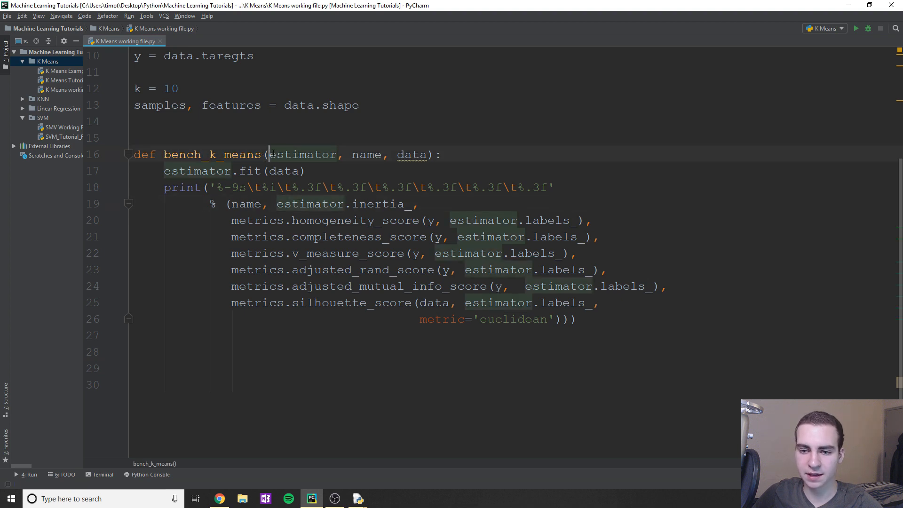
pyautogui.doubleClick(283, 171)
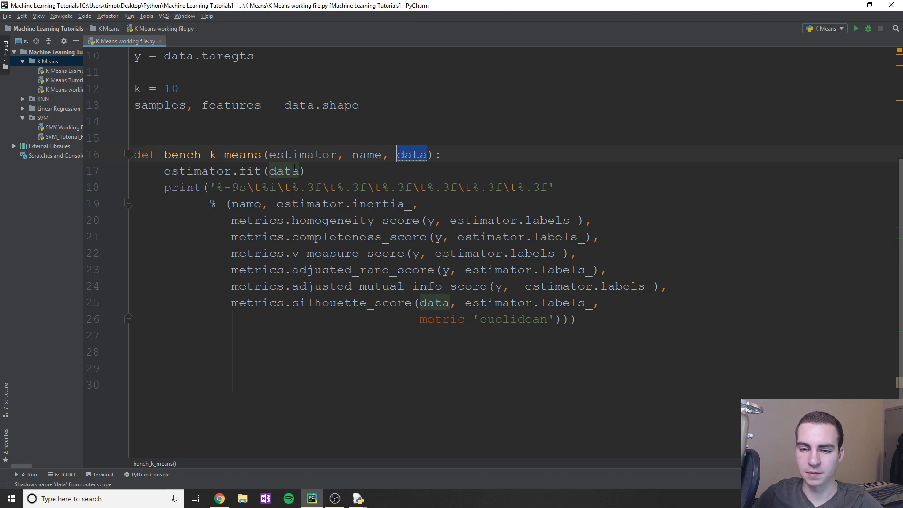
# Highlight the homogeneity and silhouette score names, leaving a blank line below the function.
pyautogui.scroll(-3)
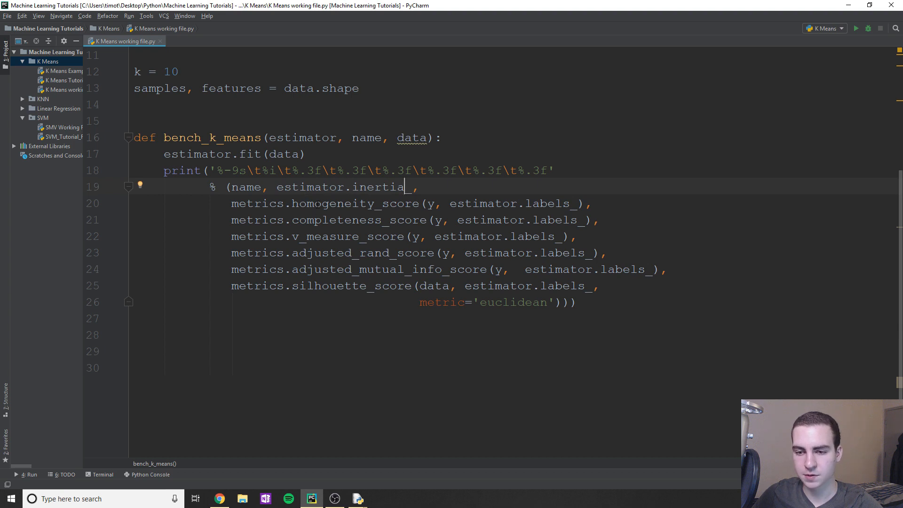
pyautogui.doubleClick(332, 203)
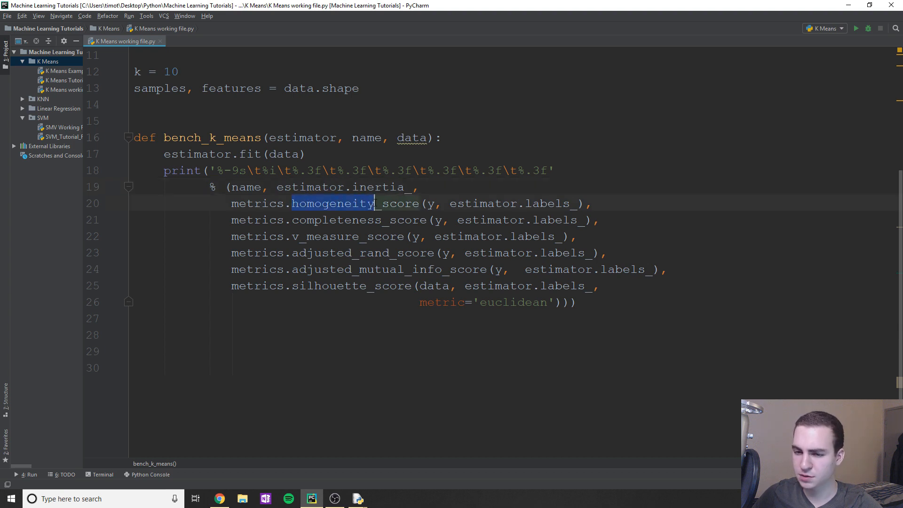
pyautogui.click(435, 202)
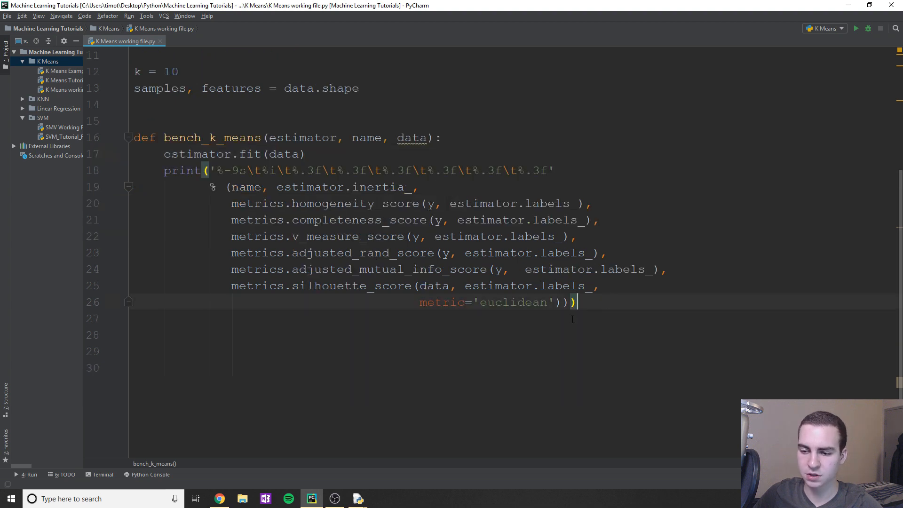
pyautogui.doubleClick(511, 302)
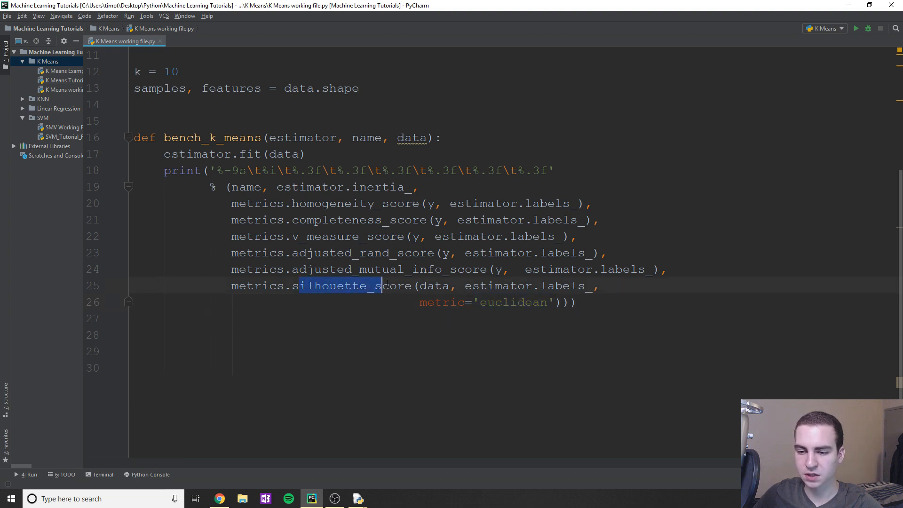
pyautogui.doubleClick(513, 302)
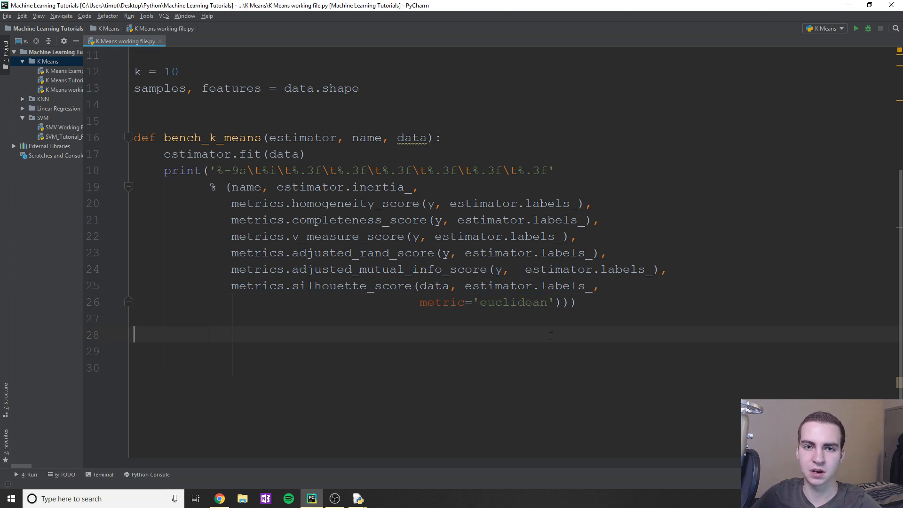
pyautogui.moveTo(542, 336)
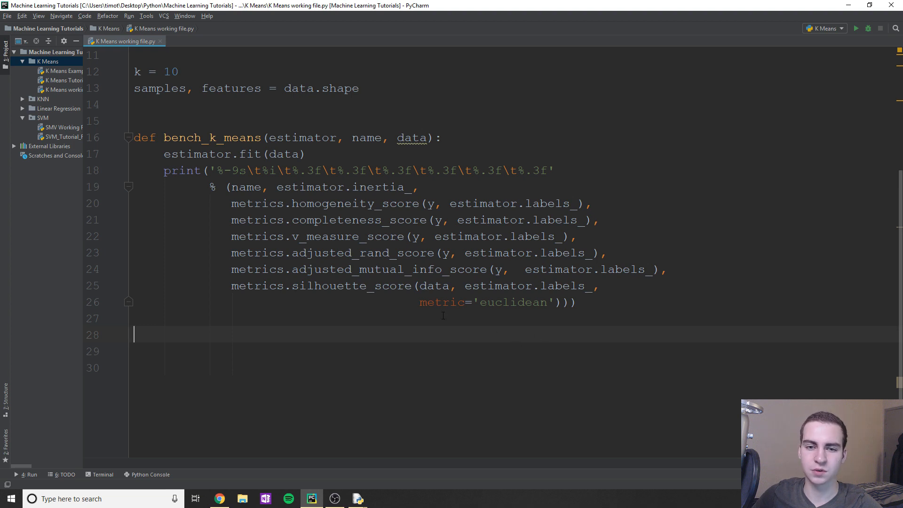
# Type clf = KMeans() below bench_k_means using autocomplete for KMeans.
pyautogui.write('clf = Kme')
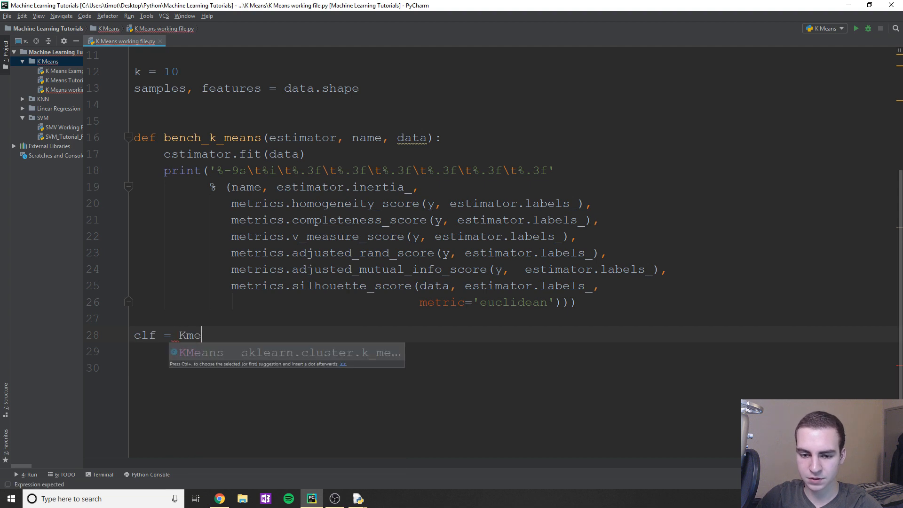
pyautogui.write('ans()')
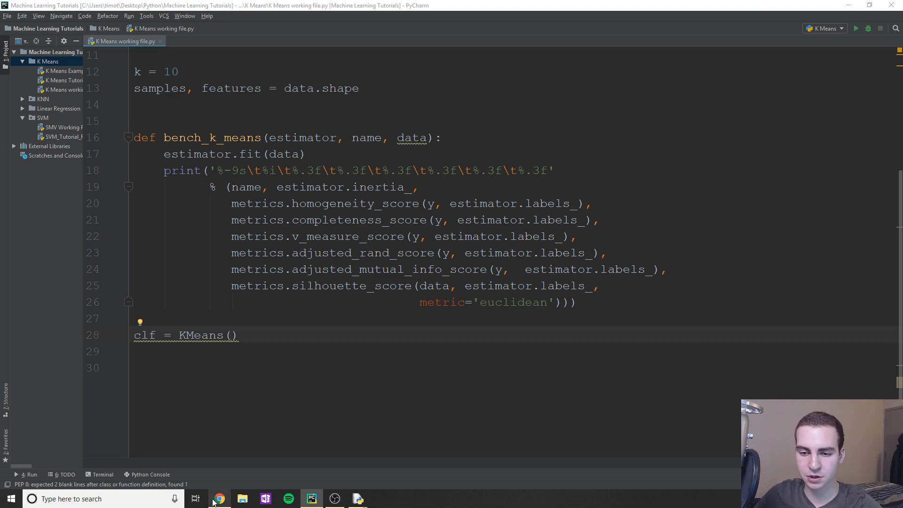
pyautogui.click(219, 498)
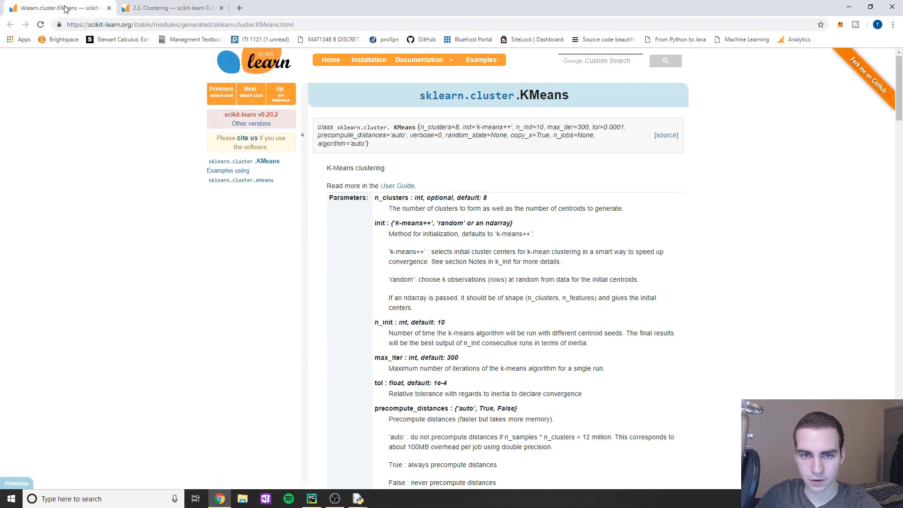
pyautogui.scroll(-3)
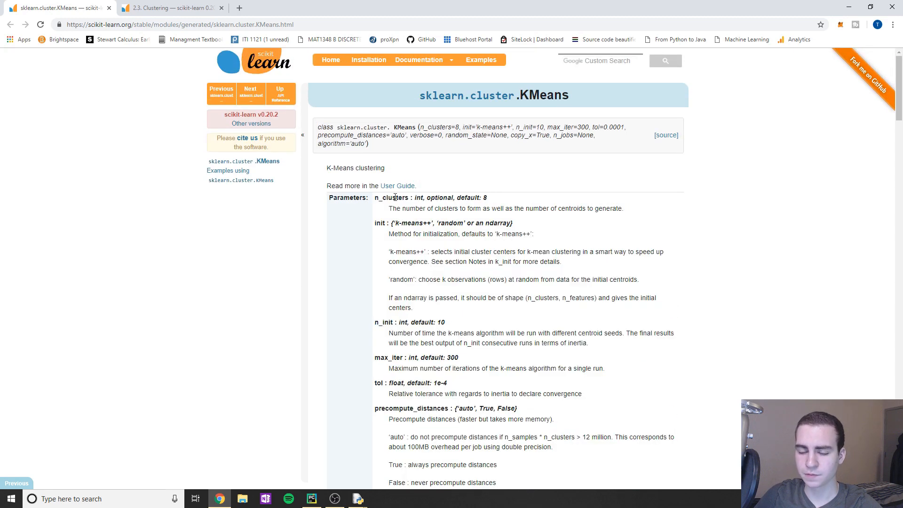
pyautogui.doubleClick(391, 198)
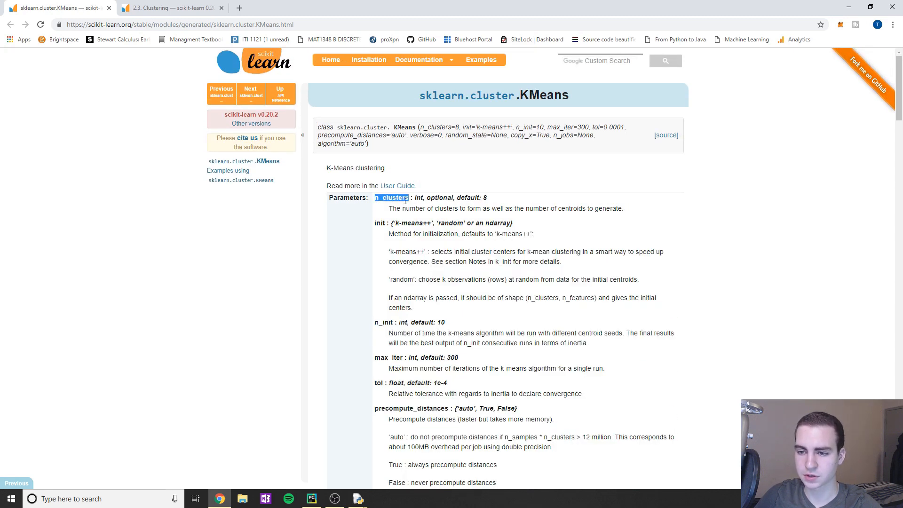
pyautogui.moveTo(817, 15)
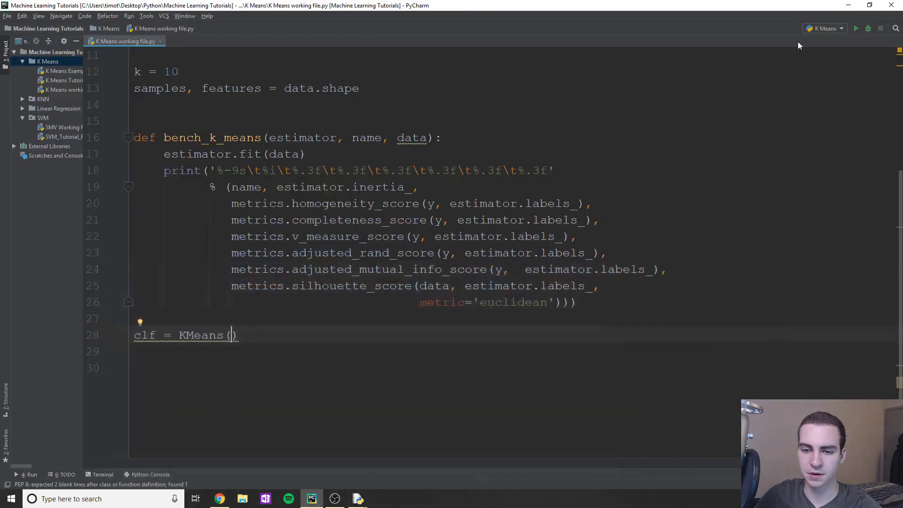
# Pass n_clusters=k inside the KMeans call via autocomplete.
pyautogui.write('n_clu')
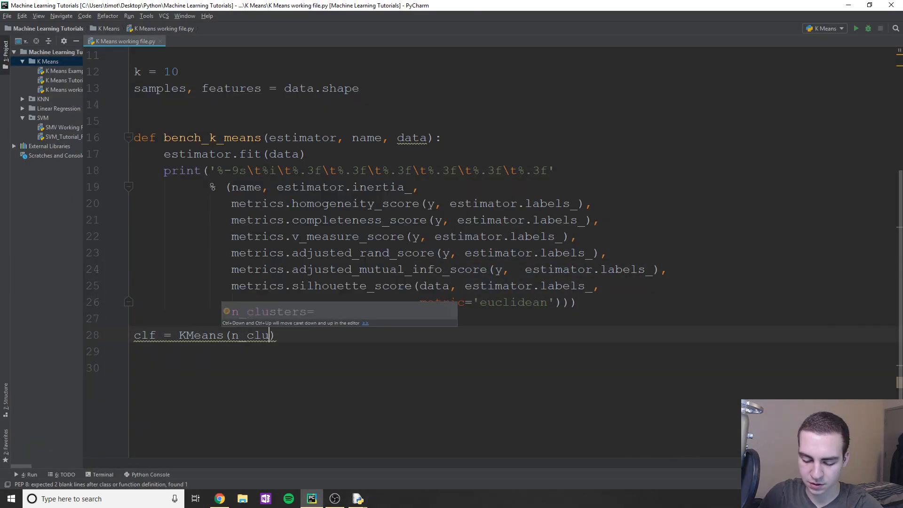
pyautogui.press('Tab')
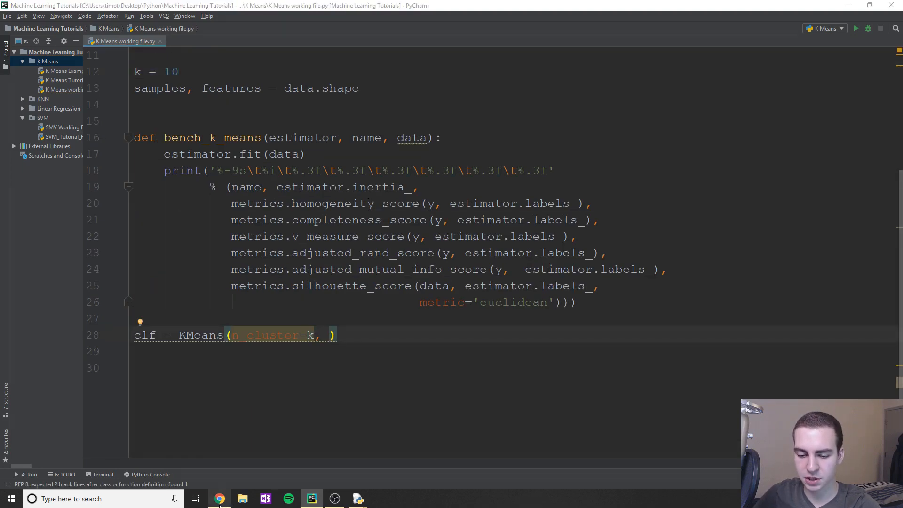
# Review the init parameter and its 'k-means++' default in Chrome's KMeans documentation.
pyautogui.click(218, 499)
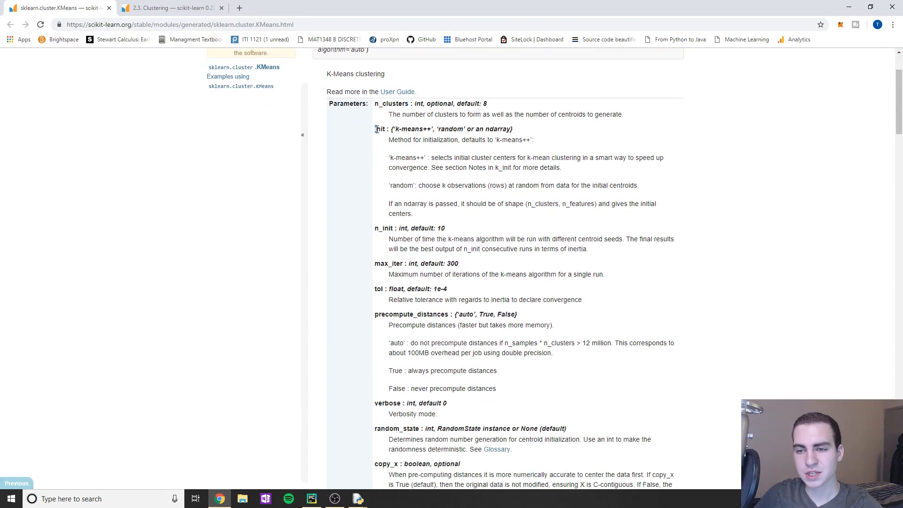
pyautogui.doubleClick(380, 129)
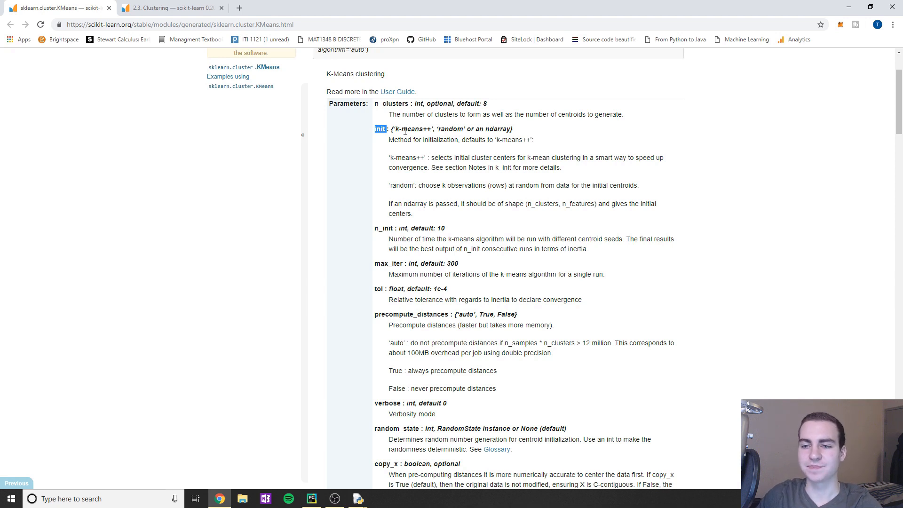
pyautogui.doubleClick(415, 129)
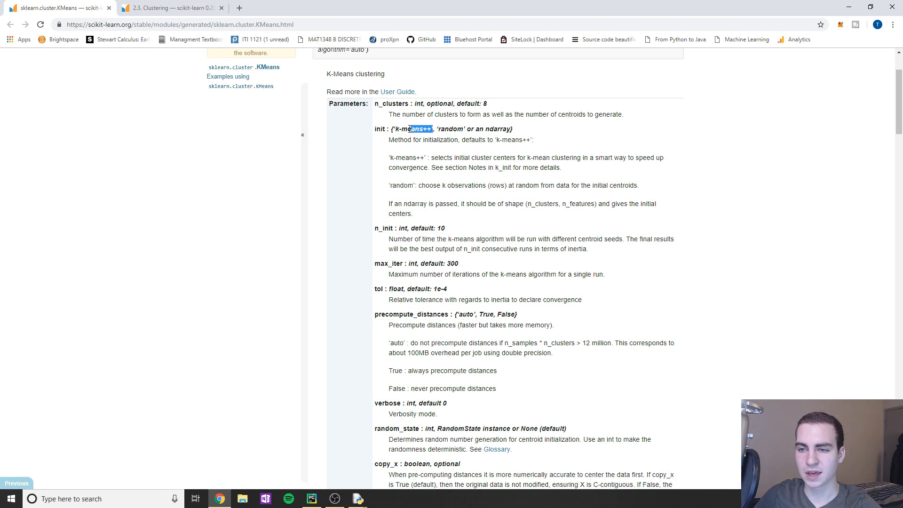
pyautogui.doubleClick(410, 129)
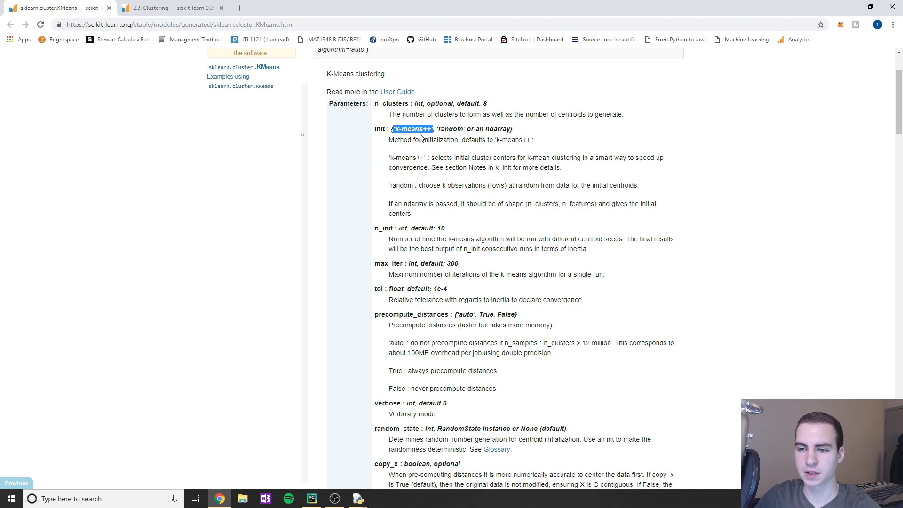
pyautogui.click(312, 499)
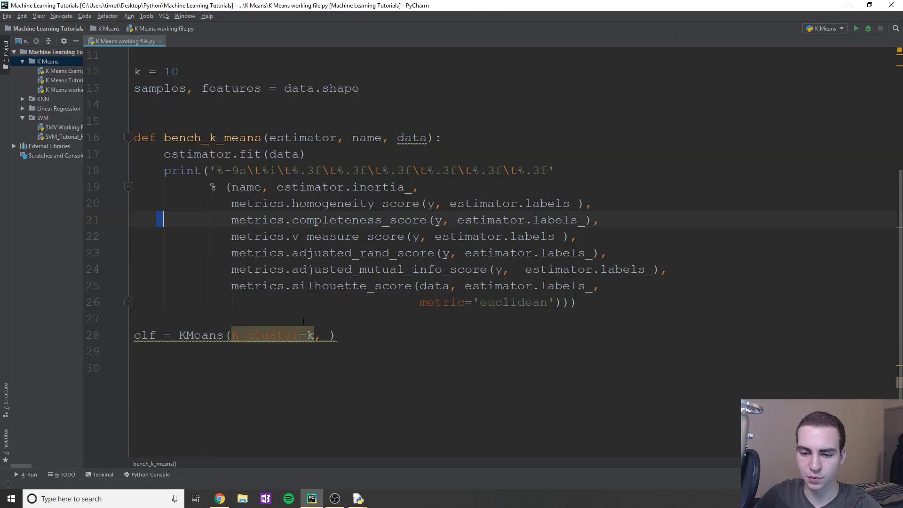
# Add init="random" after n_cluster=k in the KMeans call.
pyautogui.write('init')
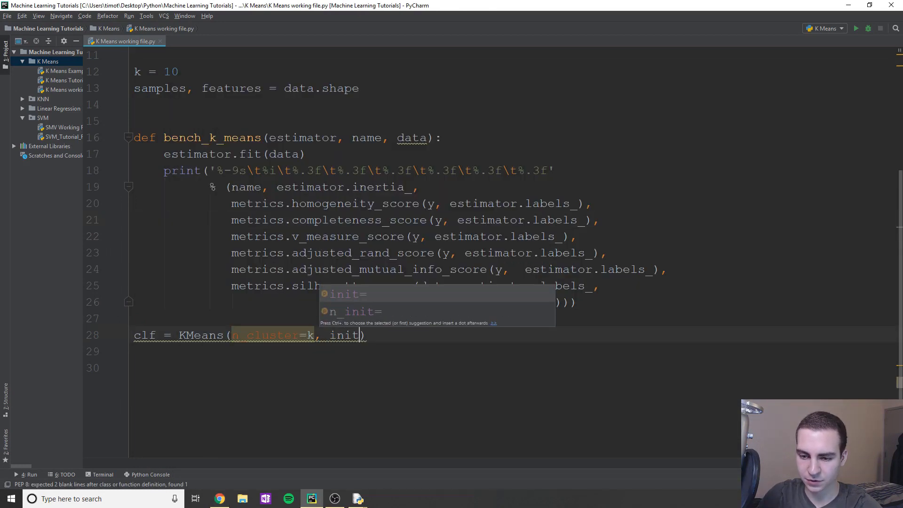
pyautogui.moveTo(368, 302)
pyautogui.write('="')
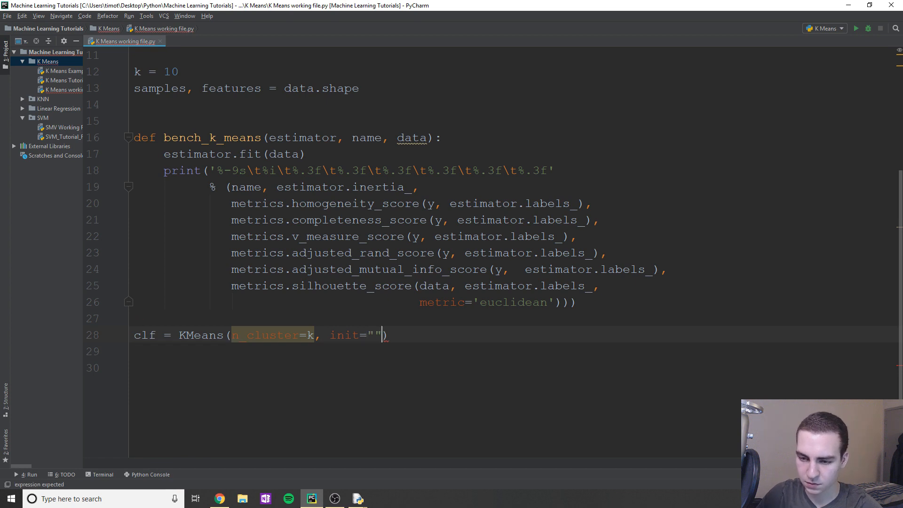
pyautogui.write('random')
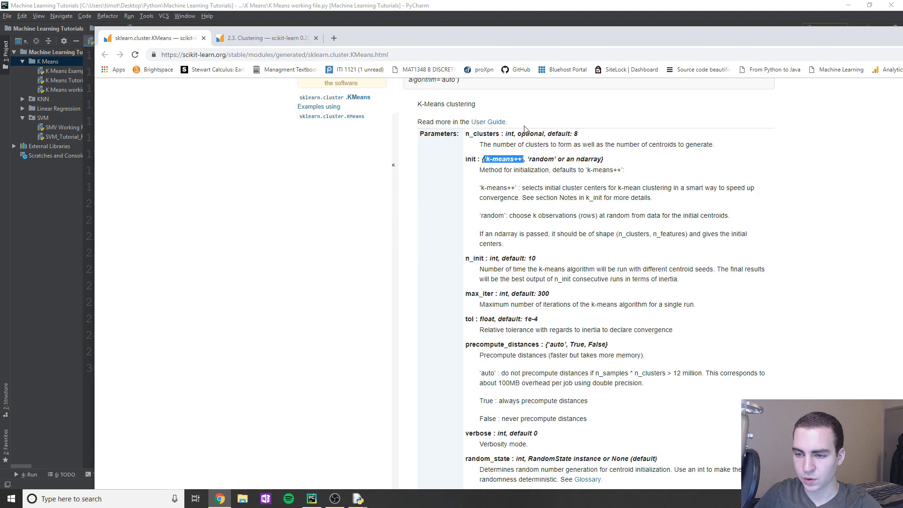
# Scroll the KMeans docs down to n_init and highlight its description.
pyautogui.scroll(-3)
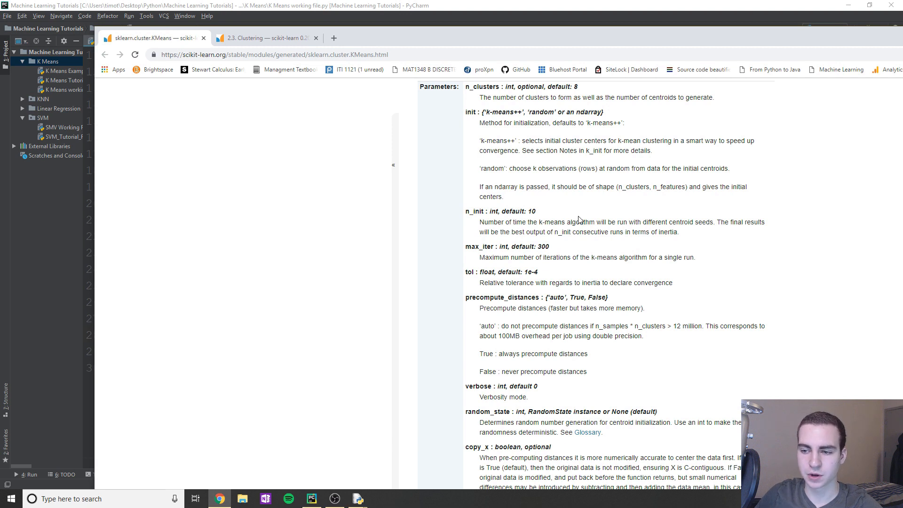
pyautogui.scroll(-3)
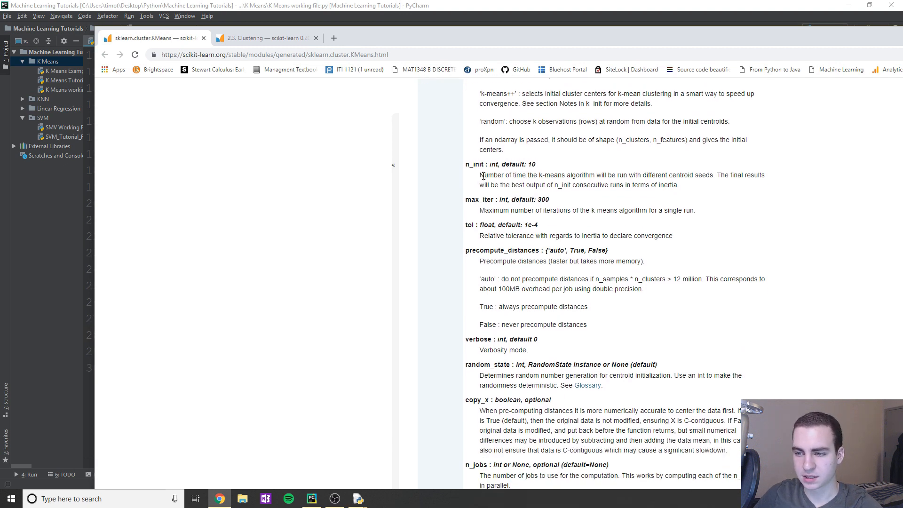
pyautogui.moveTo(480, 175); pyautogui.dragTo(718, 175)
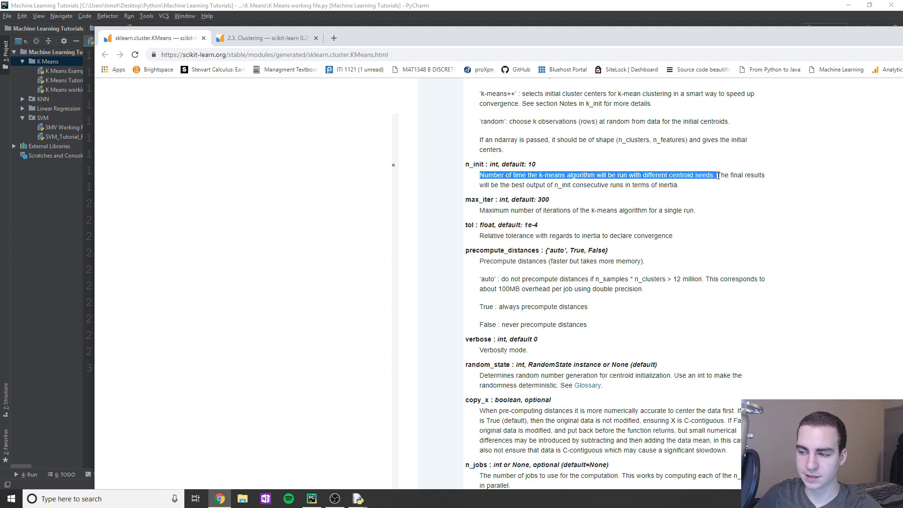
pyautogui.click(713, 177)
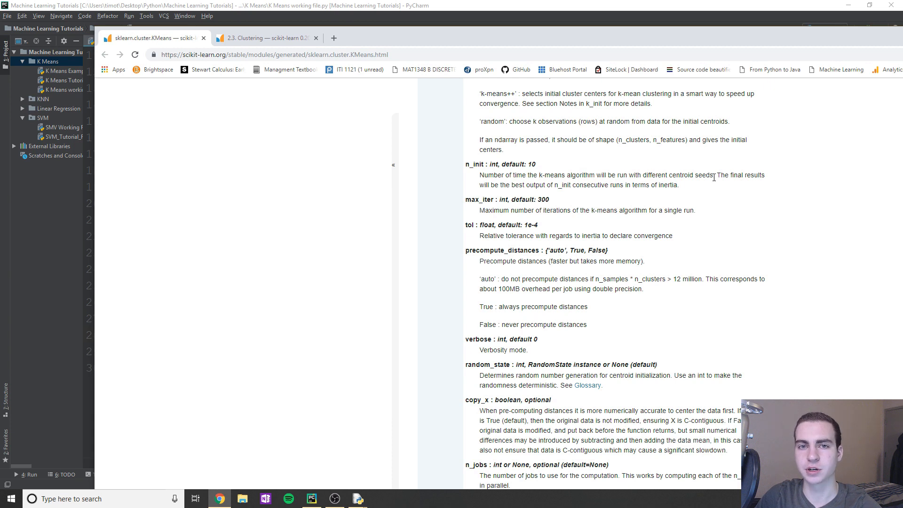
pyautogui.moveTo(640, 172)
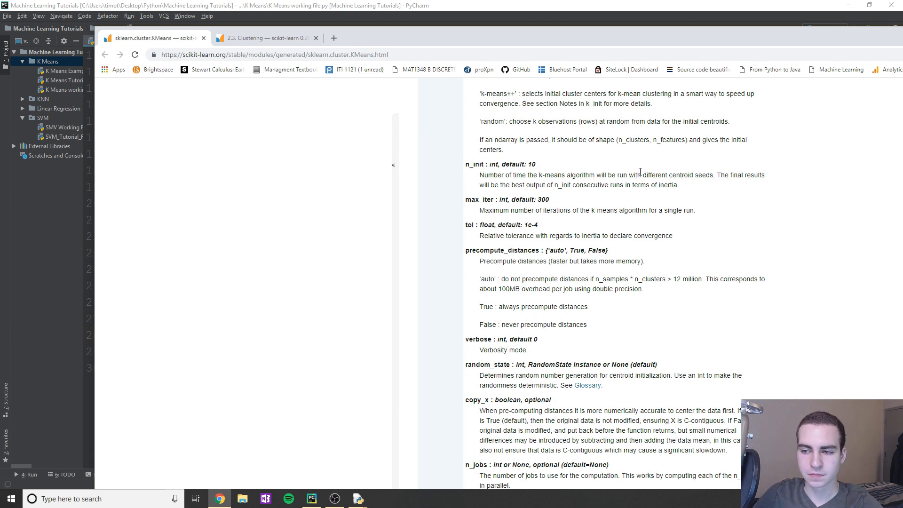
pyautogui.doubleClick(531, 165)
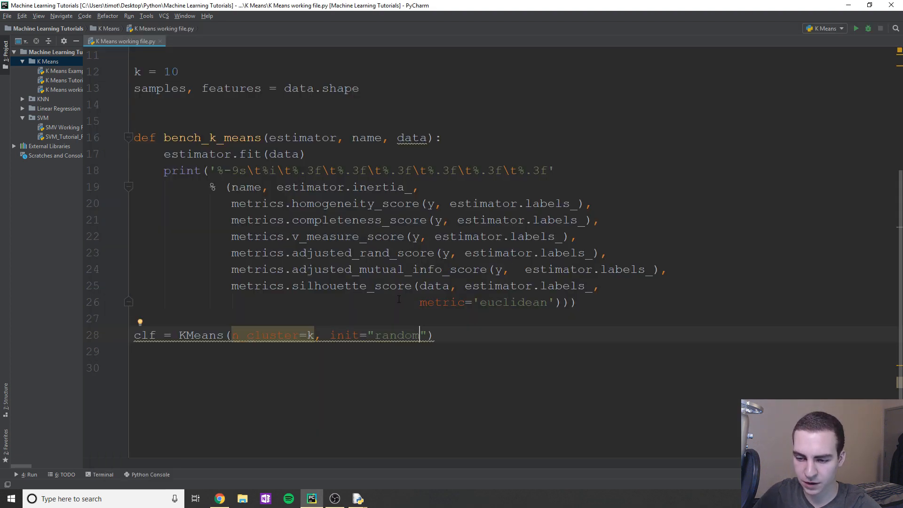
# Append n_init=10 after init="random" in the KMeans call.
pyautogui.write(', n_init')
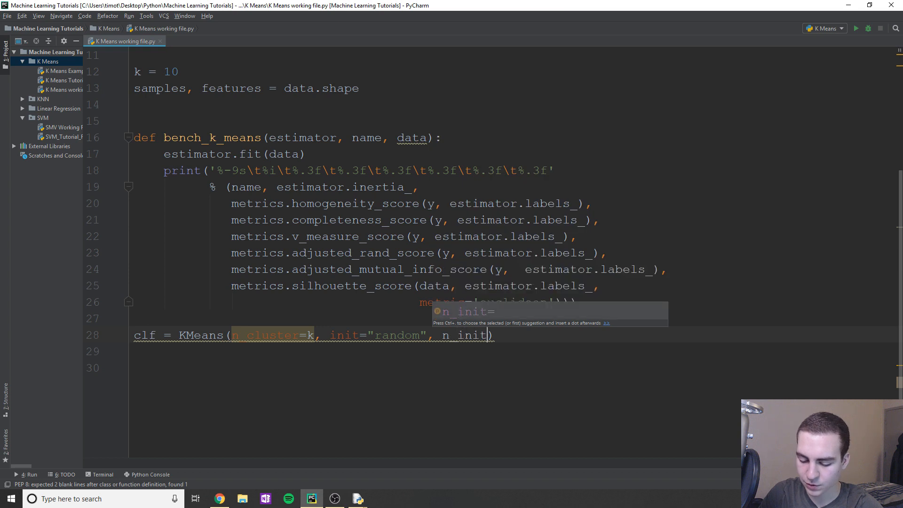
pyautogui.write('=10,')
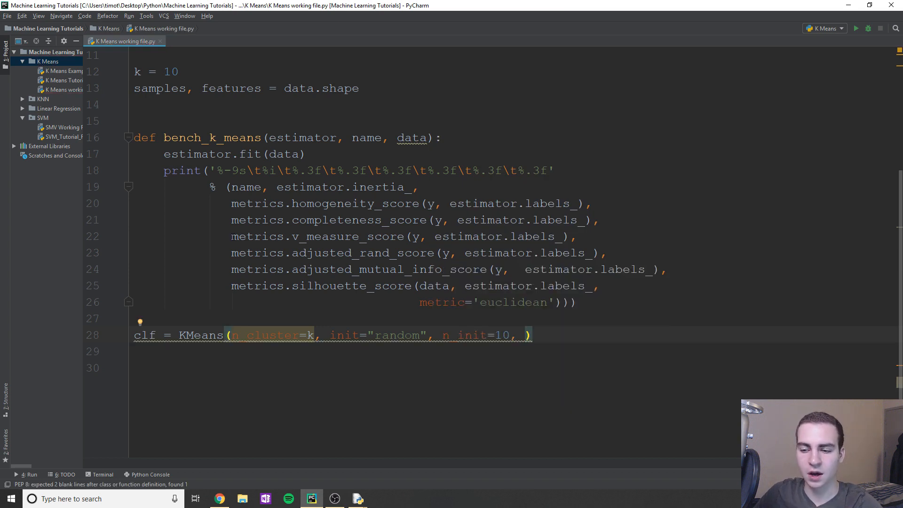
pyautogui.moveTo(263, 493)
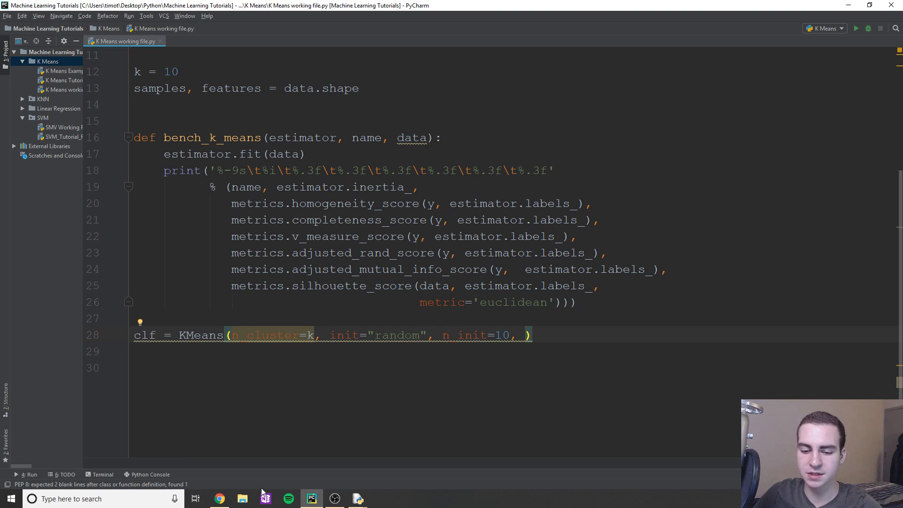
pyautogui.click(219, 499)
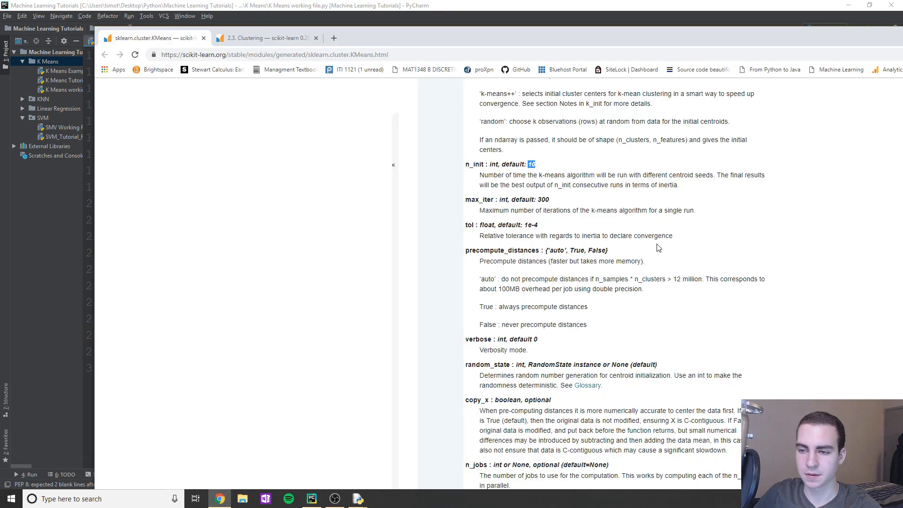
# Check the KMeans docs' max_iter default of 300, then scroll down to the algorithm parameter.
pyautogui.scroll(-3)
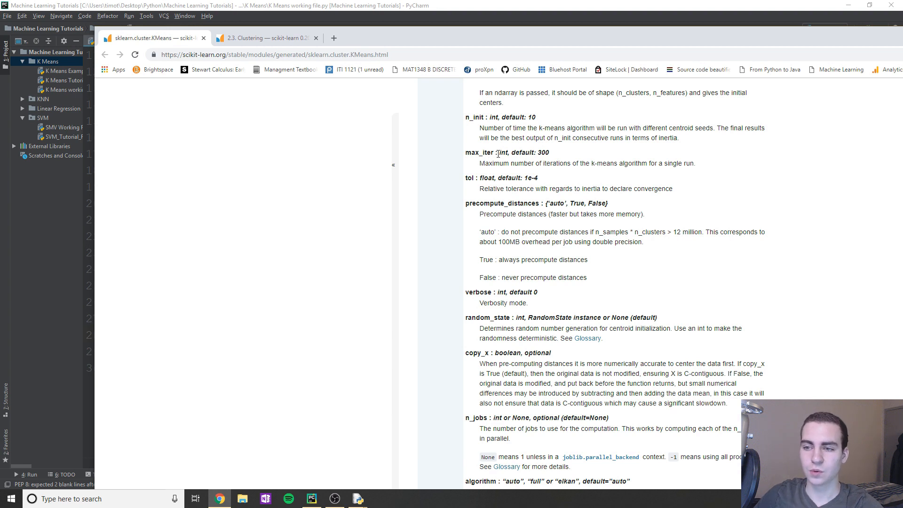
pyautogui.moveTo(480, 92); pyautogui.dragTo(494, 152)
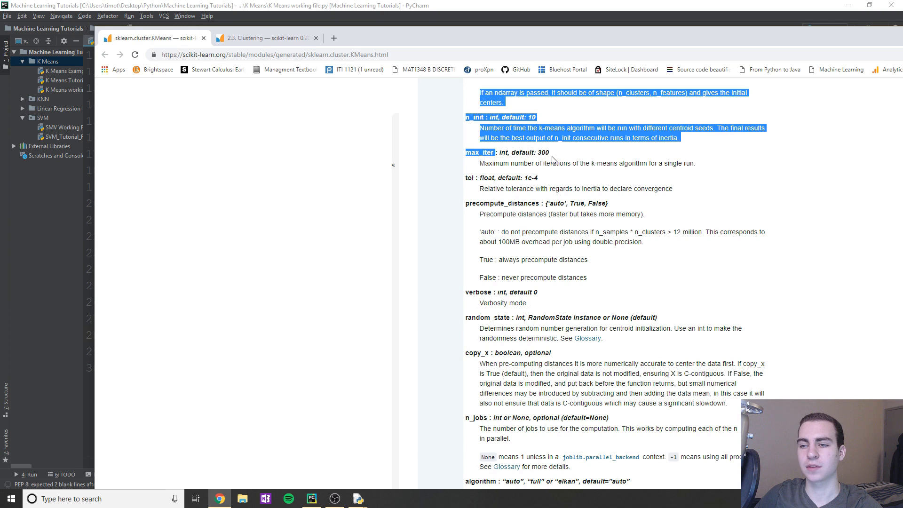
pyautogui.click(567, 164)
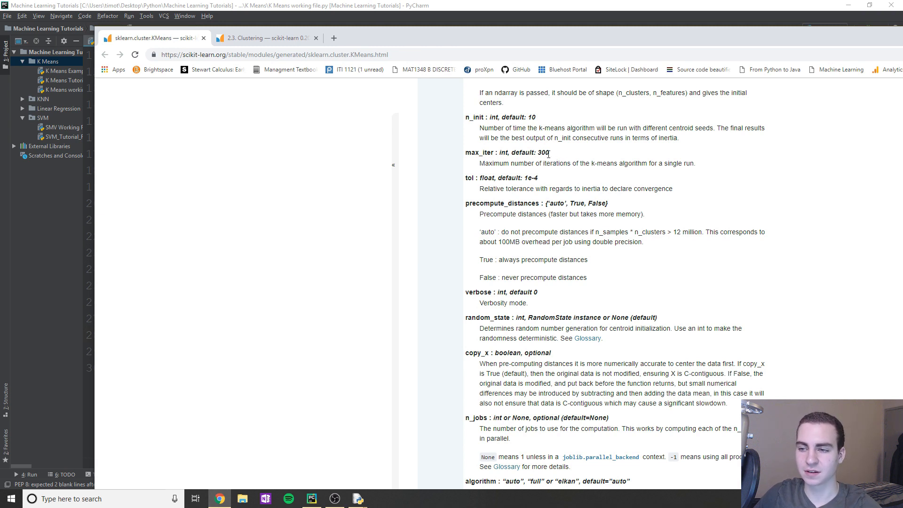
pyautogui.doubleClick(543, 153)
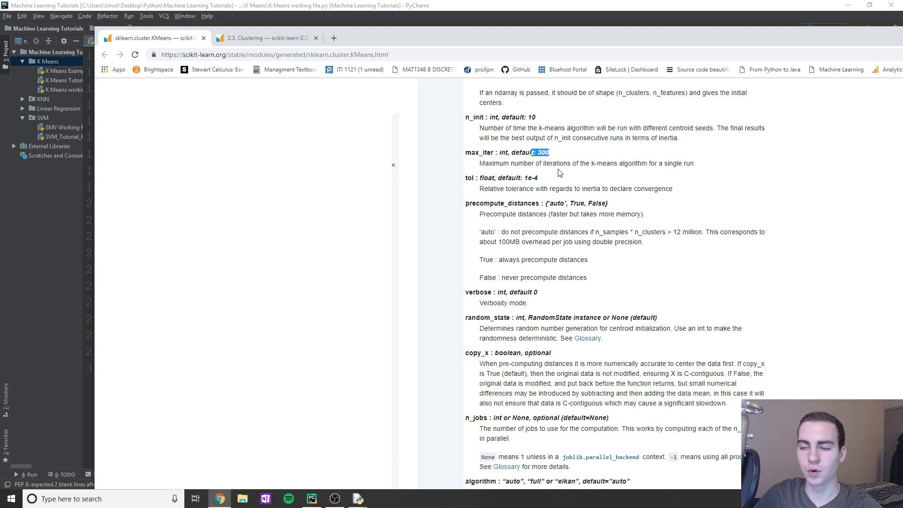
pyautogui.moveTo(564, 175)
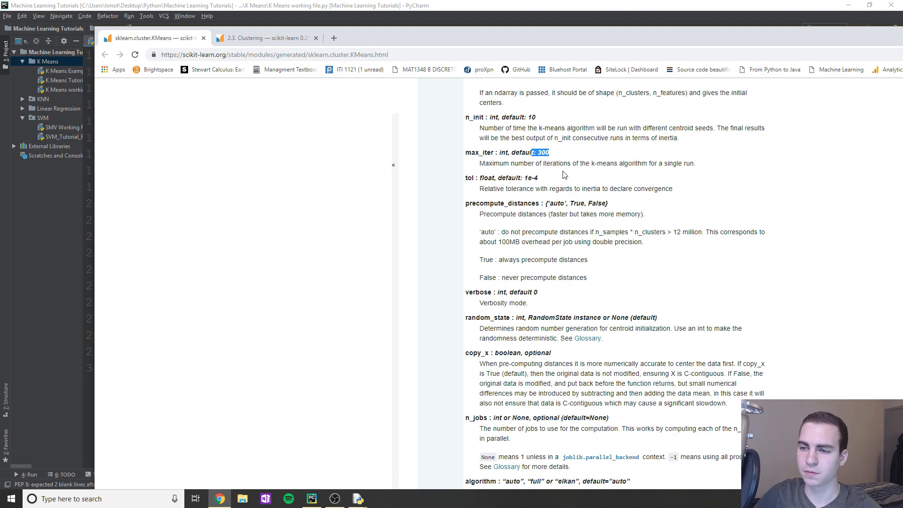
pyautogui.scroll(-3)
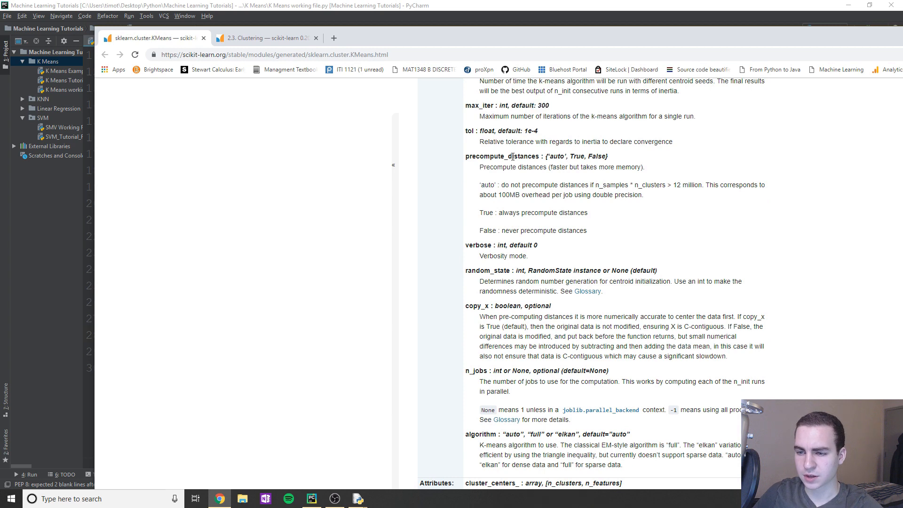
pyautogui.scroll(-3)
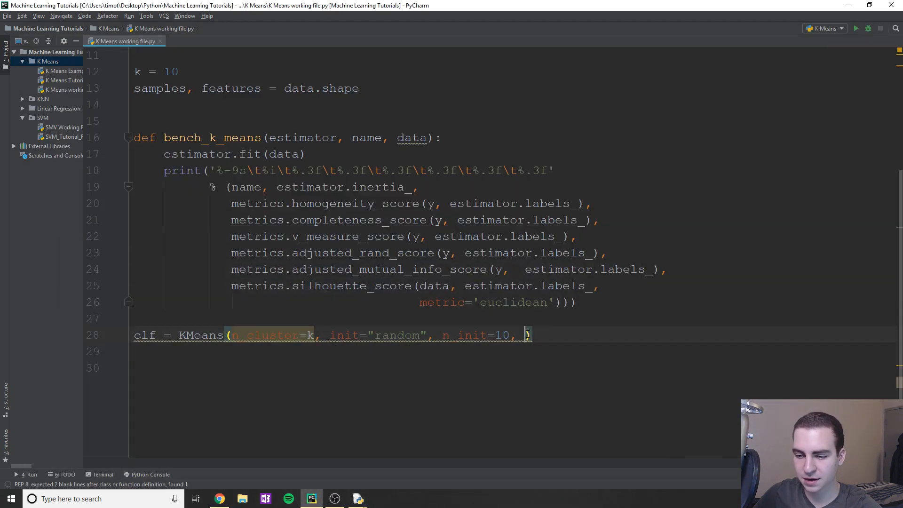
# Add the call bench_k_means(clf, "1", data) below the KMeans classifier line.
pyautogui.press('BackSpace')
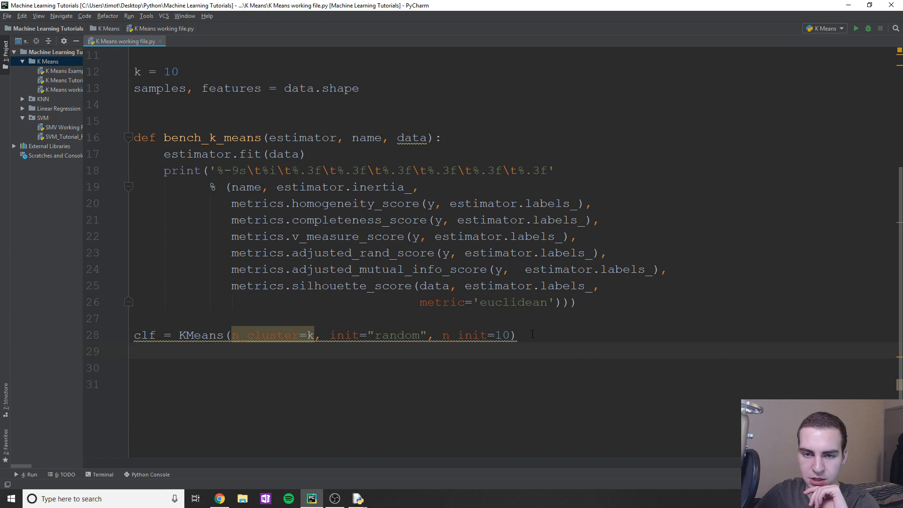
pyautogui.write('bench_k_means(')
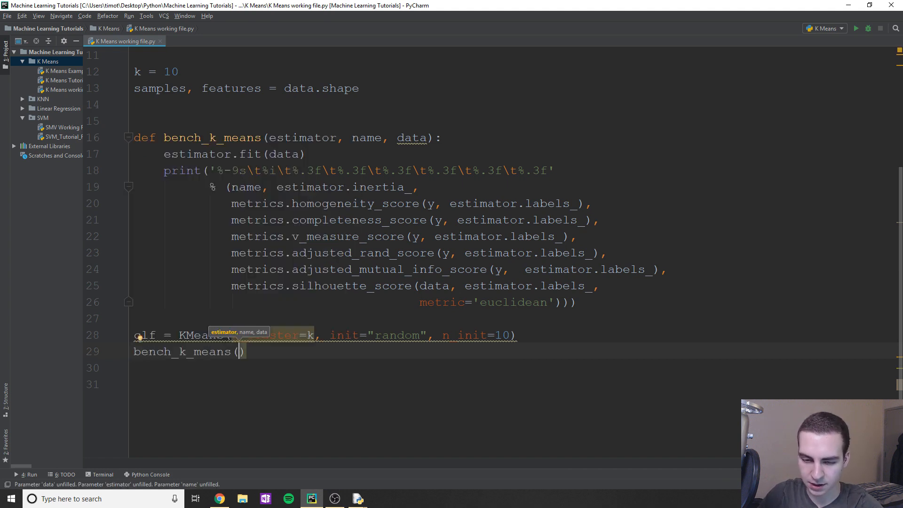
pyautogui.write('clf, "1", data')
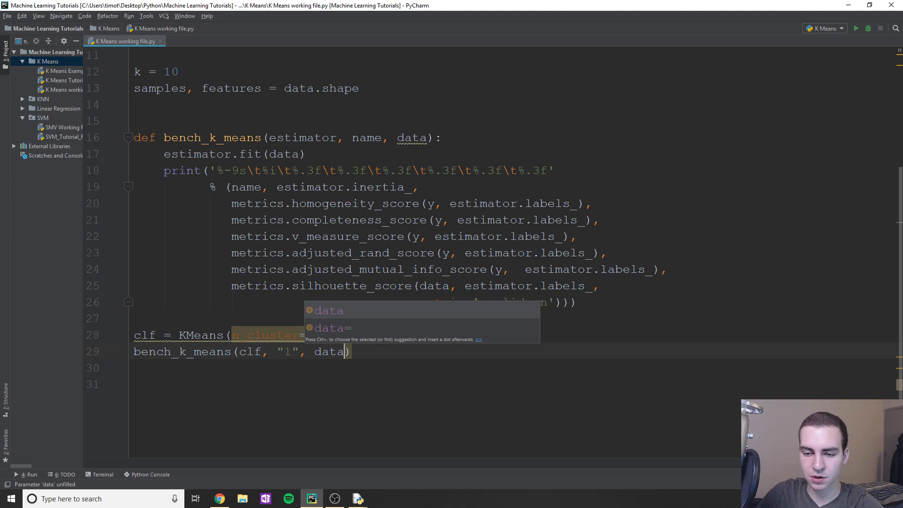
pyautogui.click(841, 28)
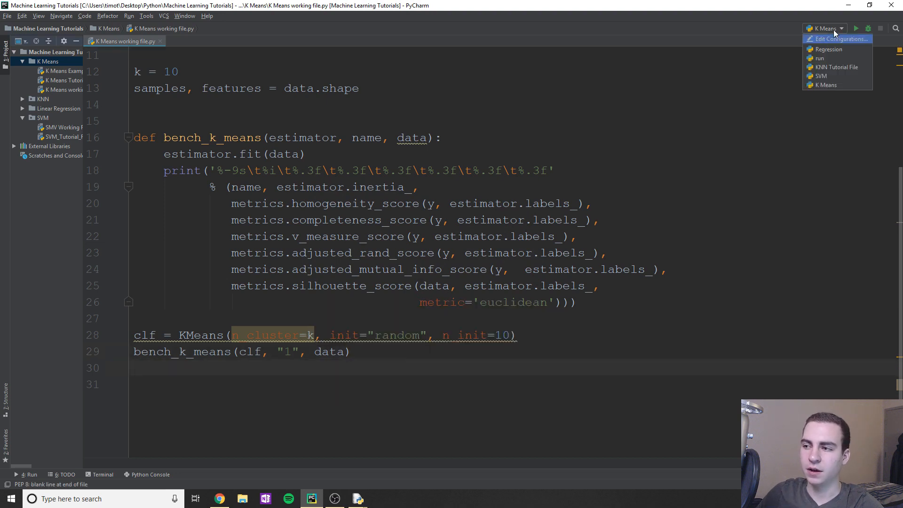
pyautogui.click(841, 29)
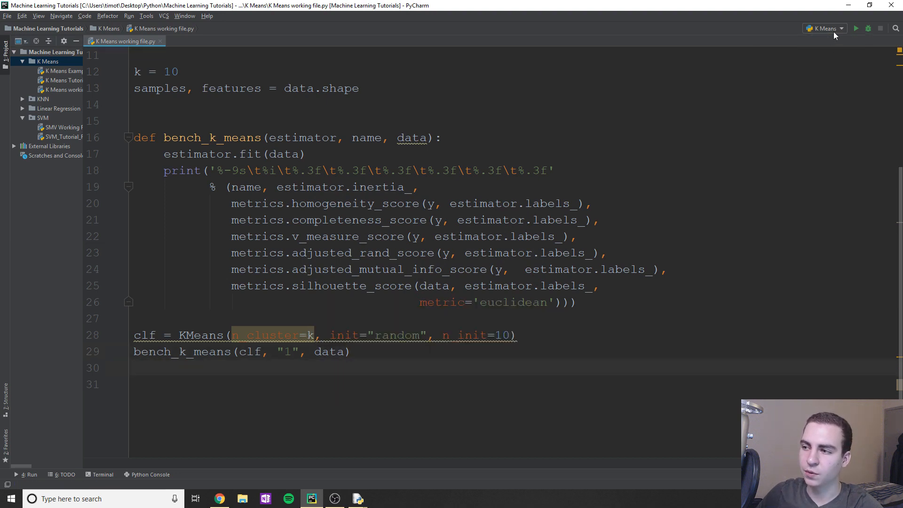
pyautogui.click(826, 28)
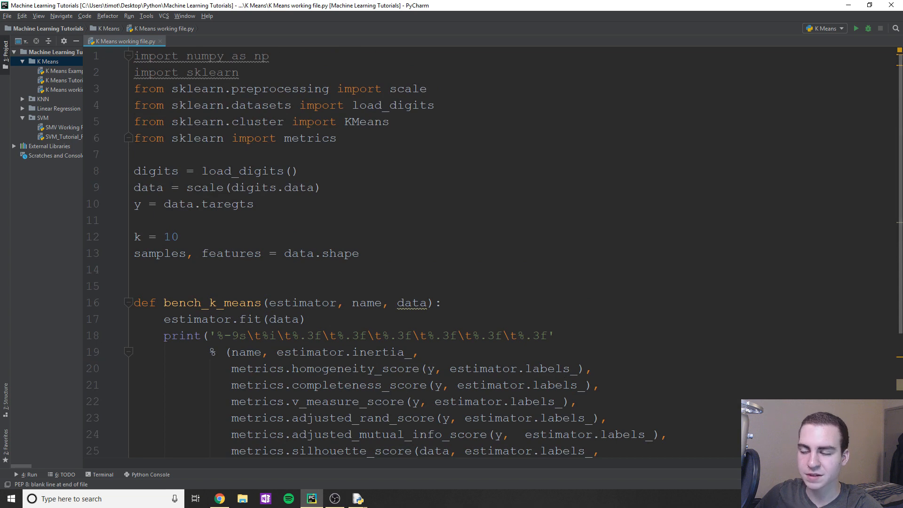
# Run the script, replace data with digits for y = digits.target, and rerun it.
pyautogui.click(856, 29)
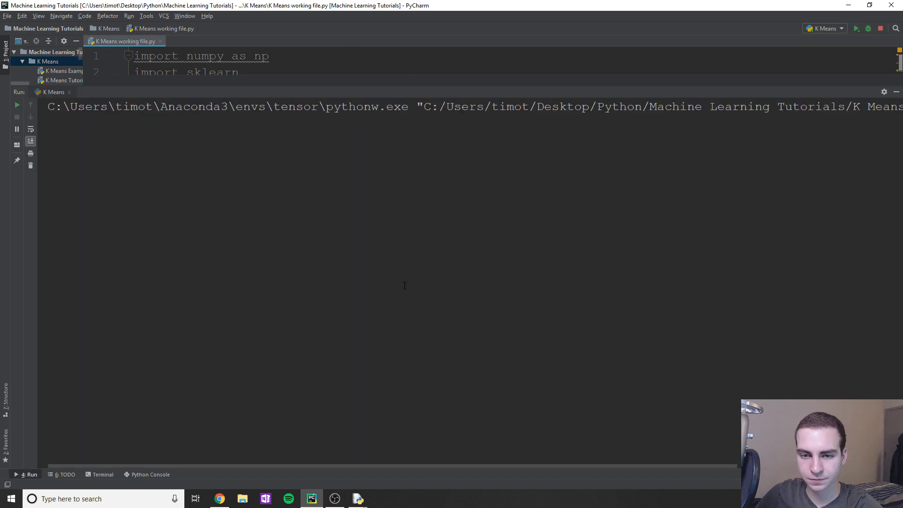
pyautogui.click(860, 28)
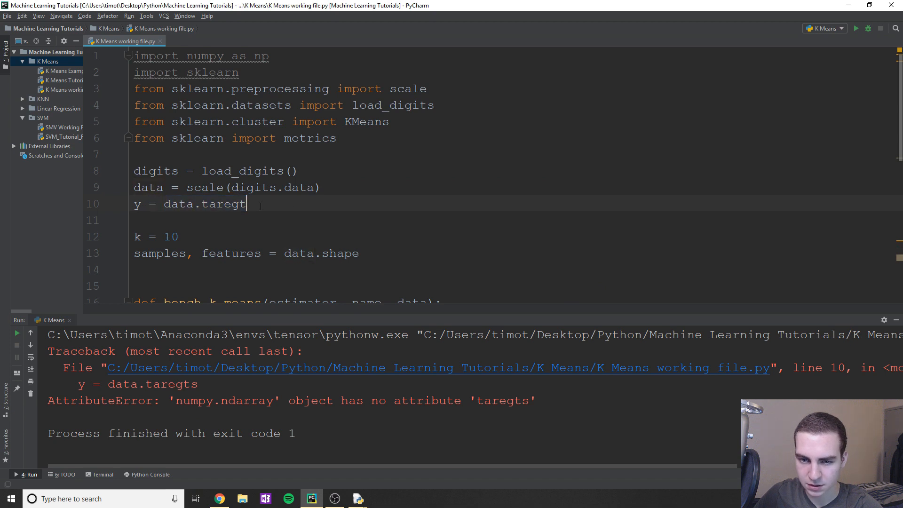
pyautogui.doubleClick(178, 204)
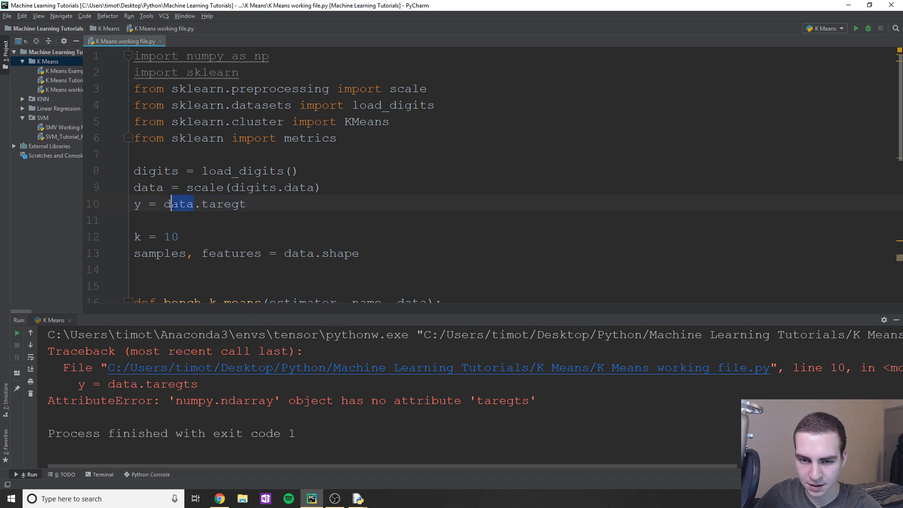
pyautogui.write('digits')
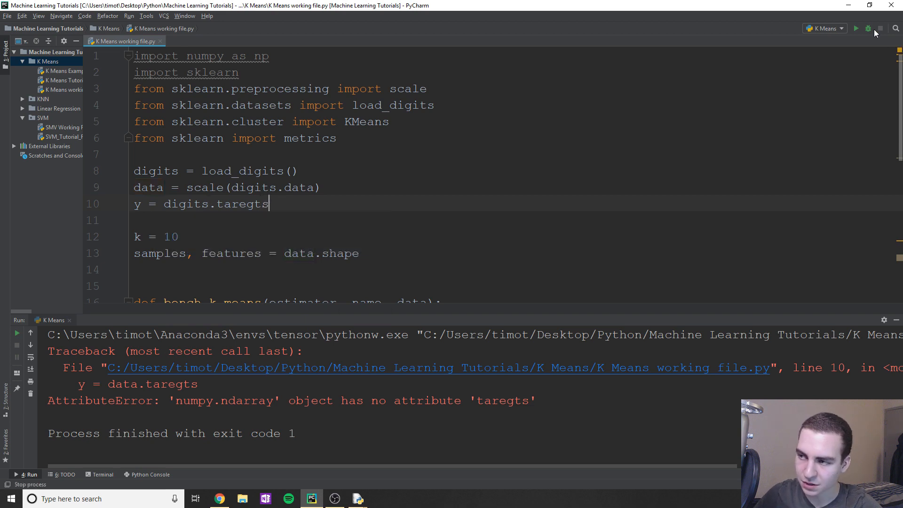
pyautogui.click(859, 29)
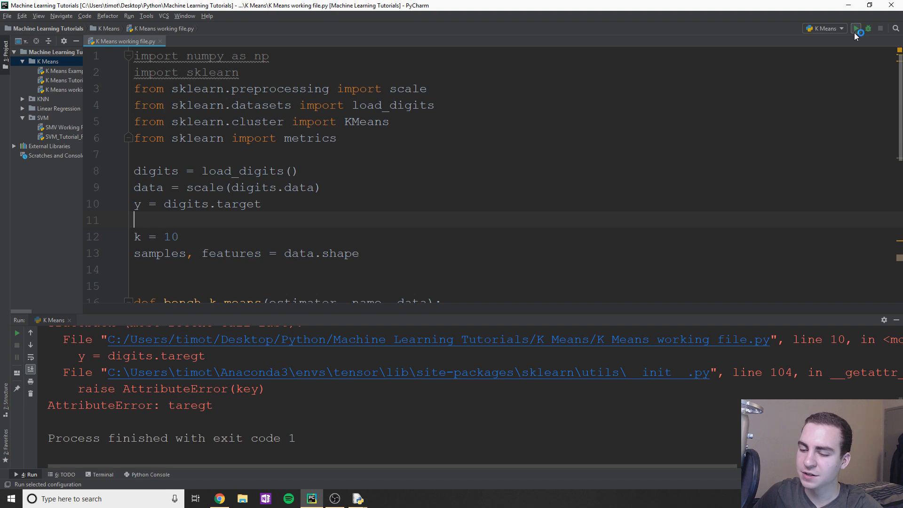
pyautogui.click(856, 29)
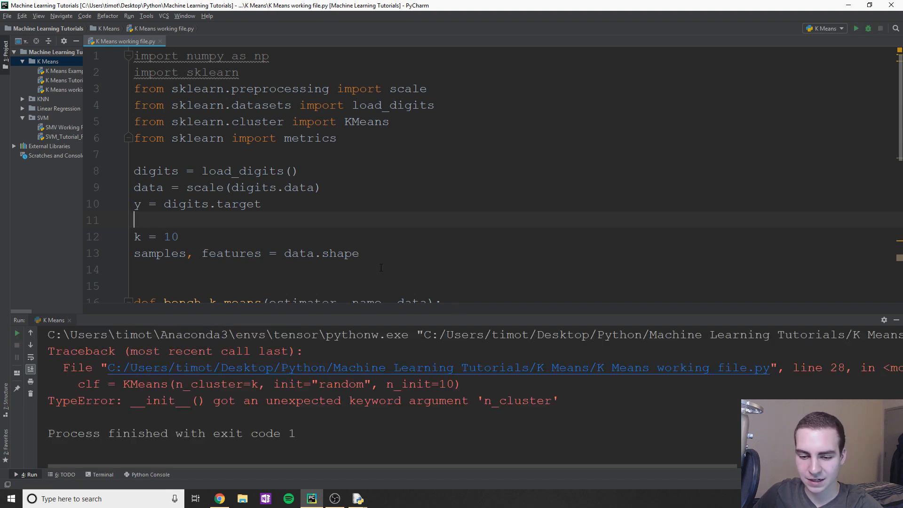
pyautogui.scroll(-3)
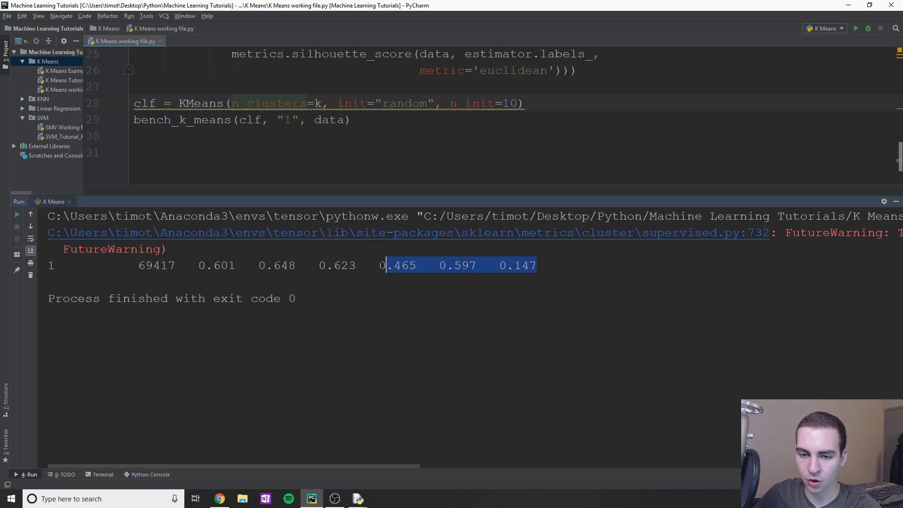
# Match the printed scores to inertia_ and the metrics, then shrink the Run panel.
pyautogui.moveTo(385, 265); pyautogui.dragTo(139, 265)
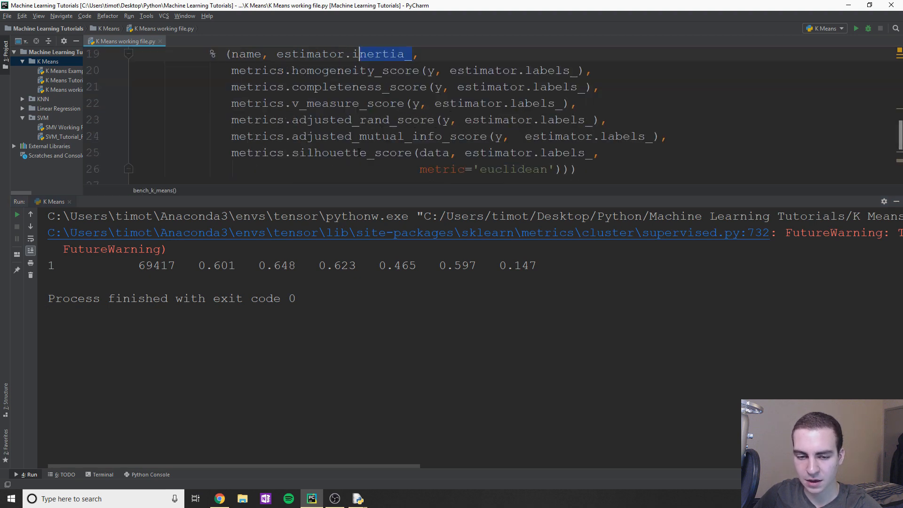
pyautogui.doubleClick(216, 265)
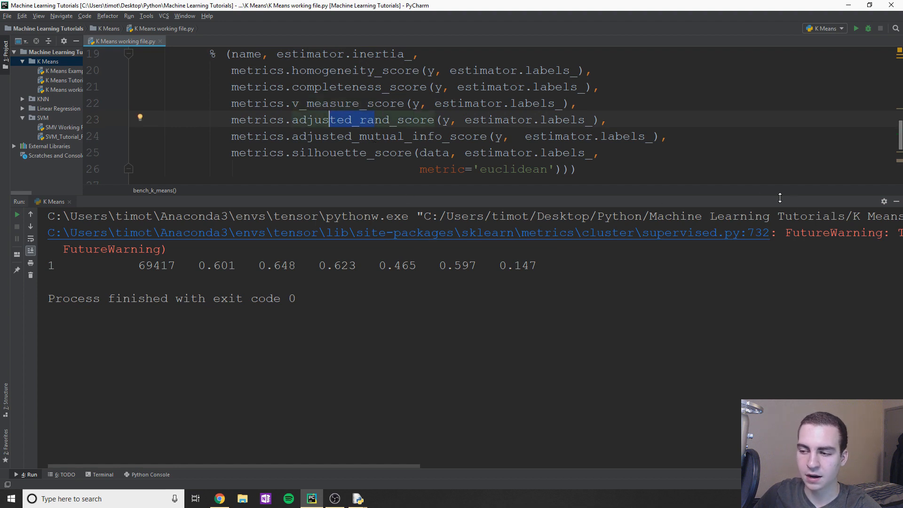
pyautogui.moveTo(335, 265); pyautogui.dragTo(538, 265)
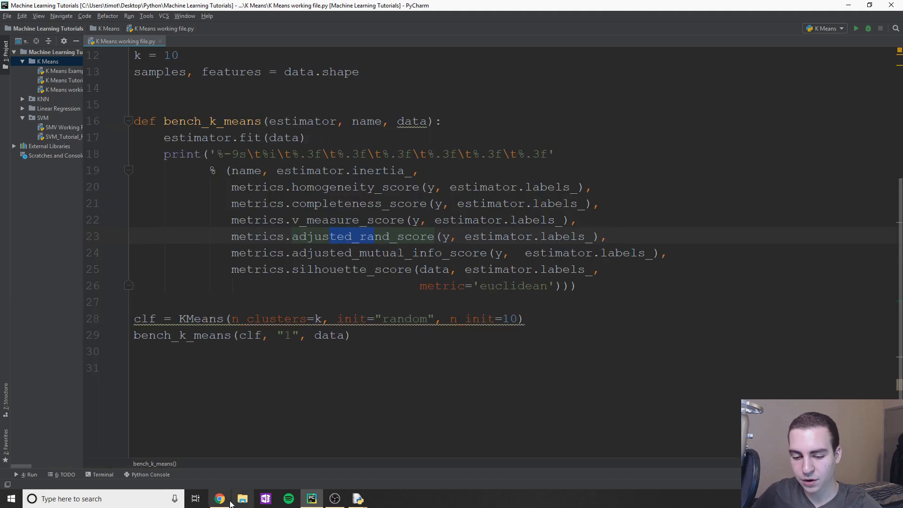
# Read the Adjusted Rand index section of scikit-learn's clustering performance evaluation page.
pyautogui.click(218, 499)
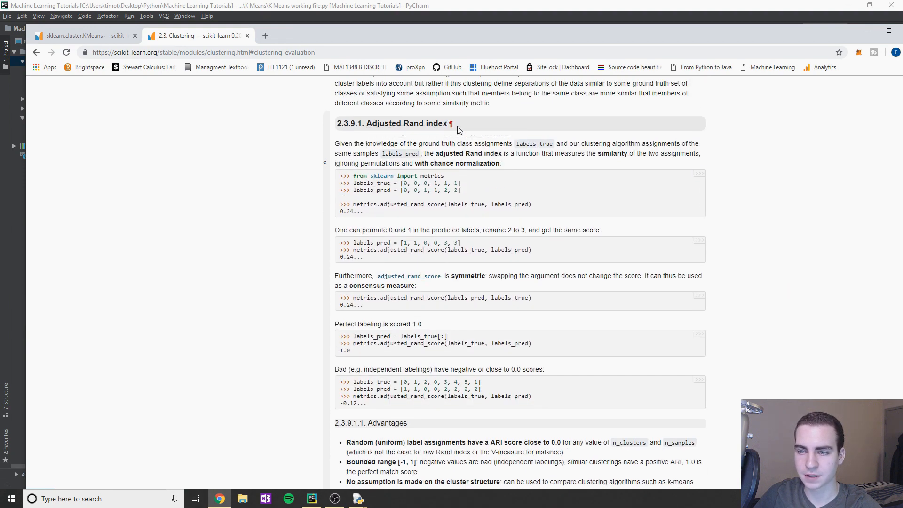
pyautogui.scroll(-3)
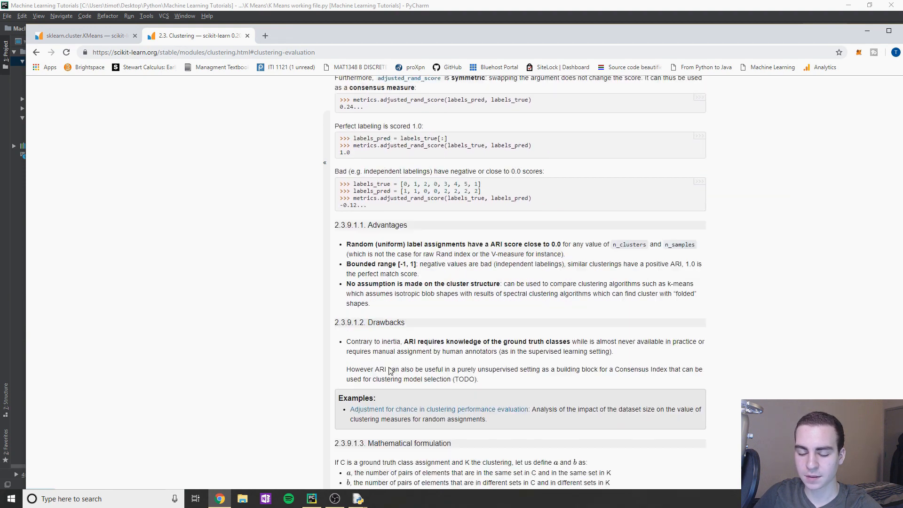
pyautogui.scroll(-3)
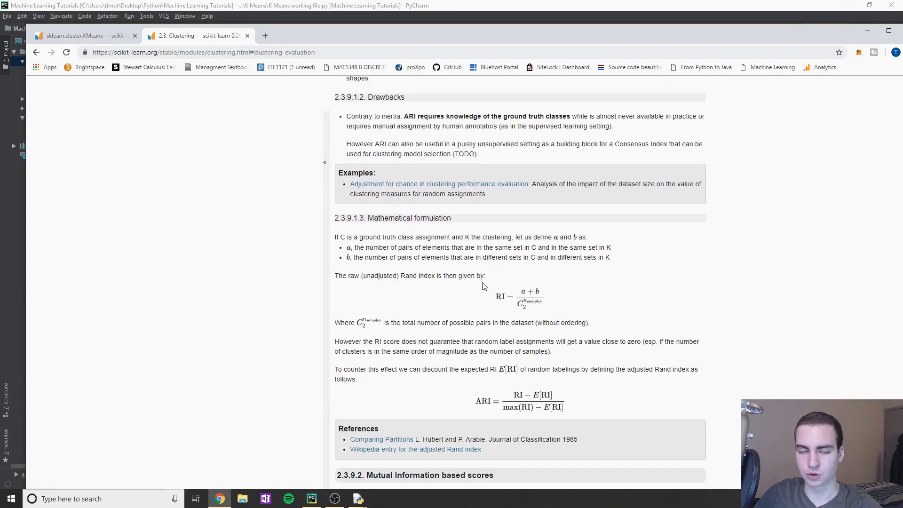
pyautogui.moveTo(484, 293)
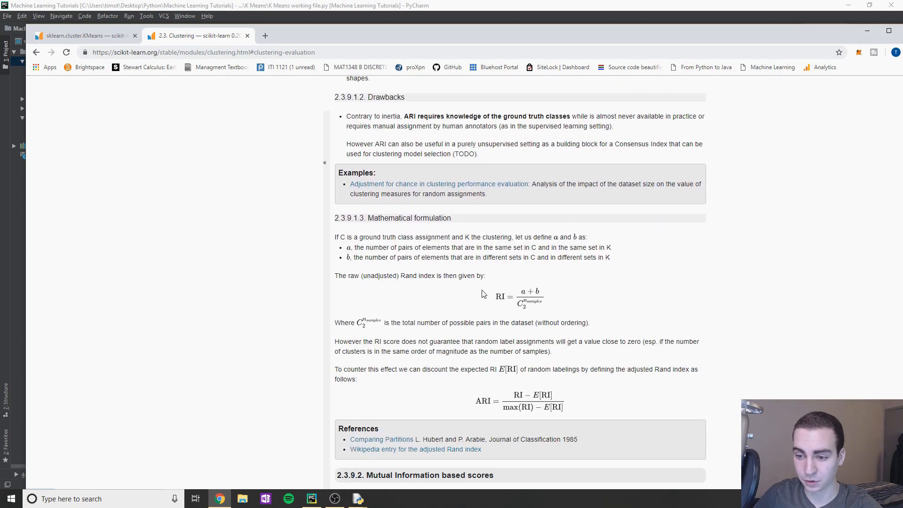
pyautogui.scroll(3)
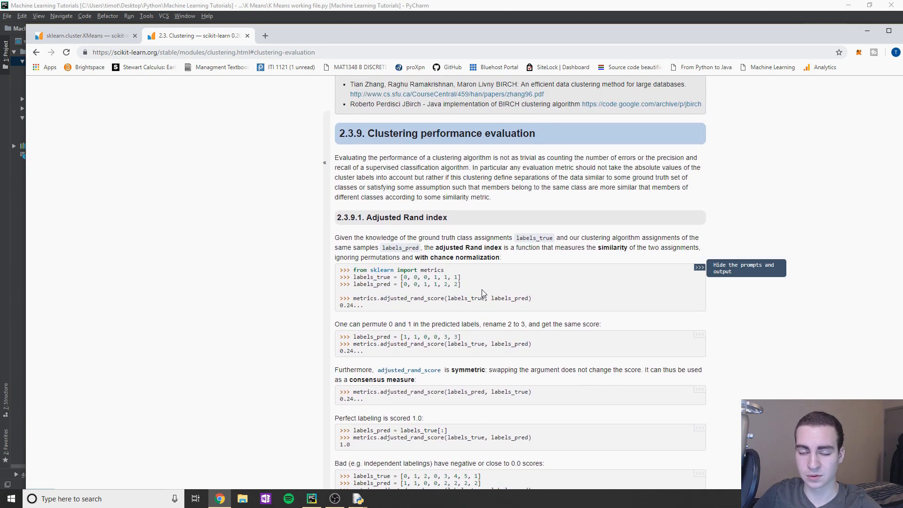
pyautogui.scroll(-3)
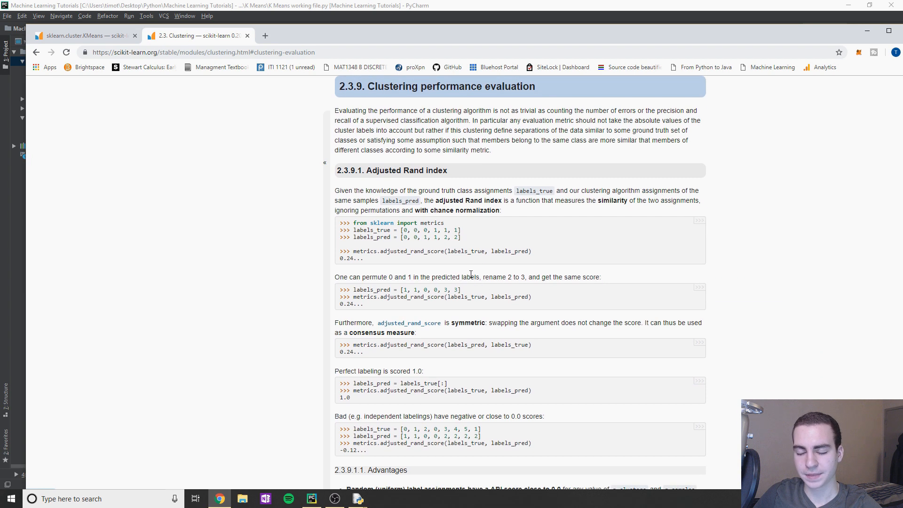
pyautogui.moveTo(472, 269)
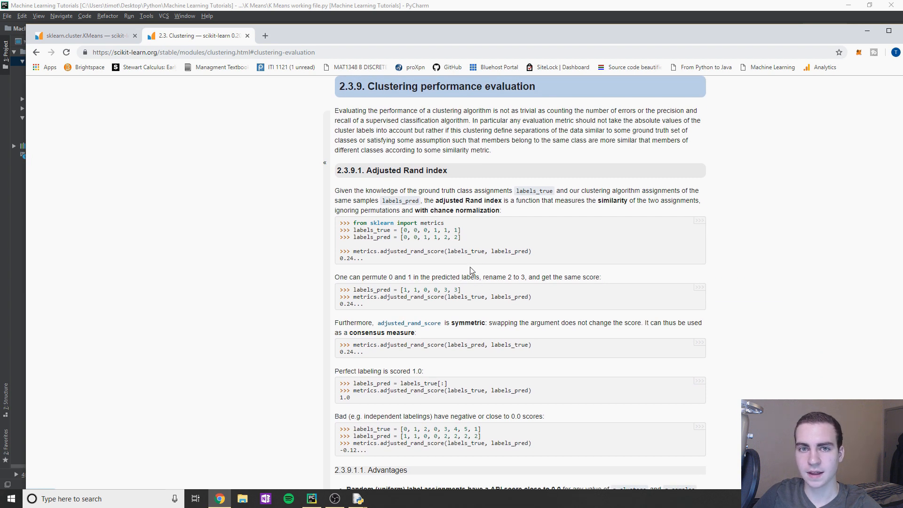
pyautogui.moveTo(700, 220)
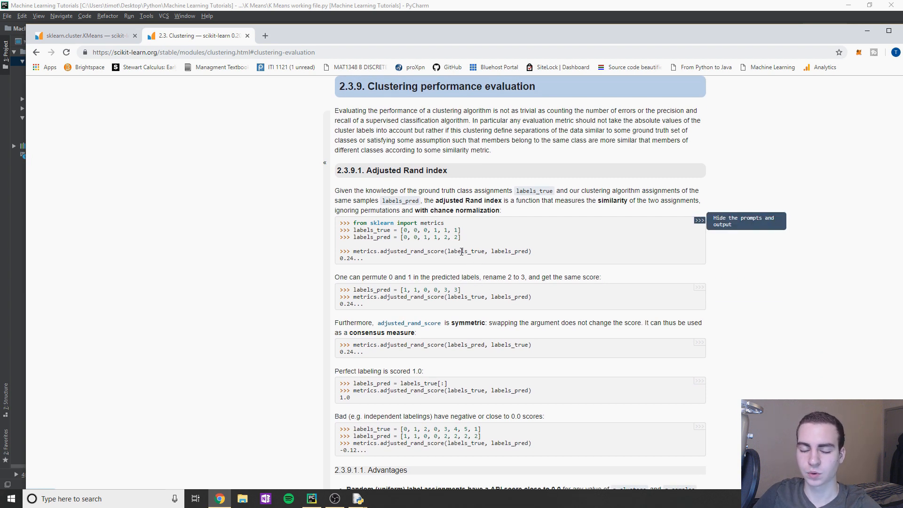